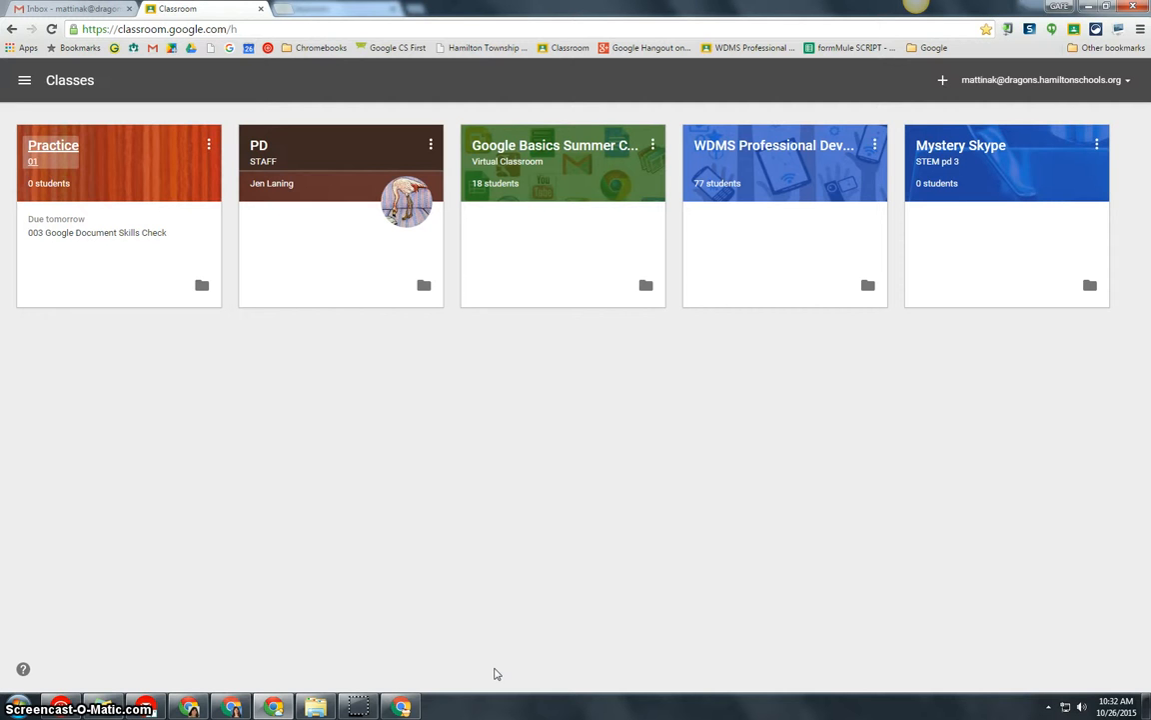
mouse_move(1093, 62)
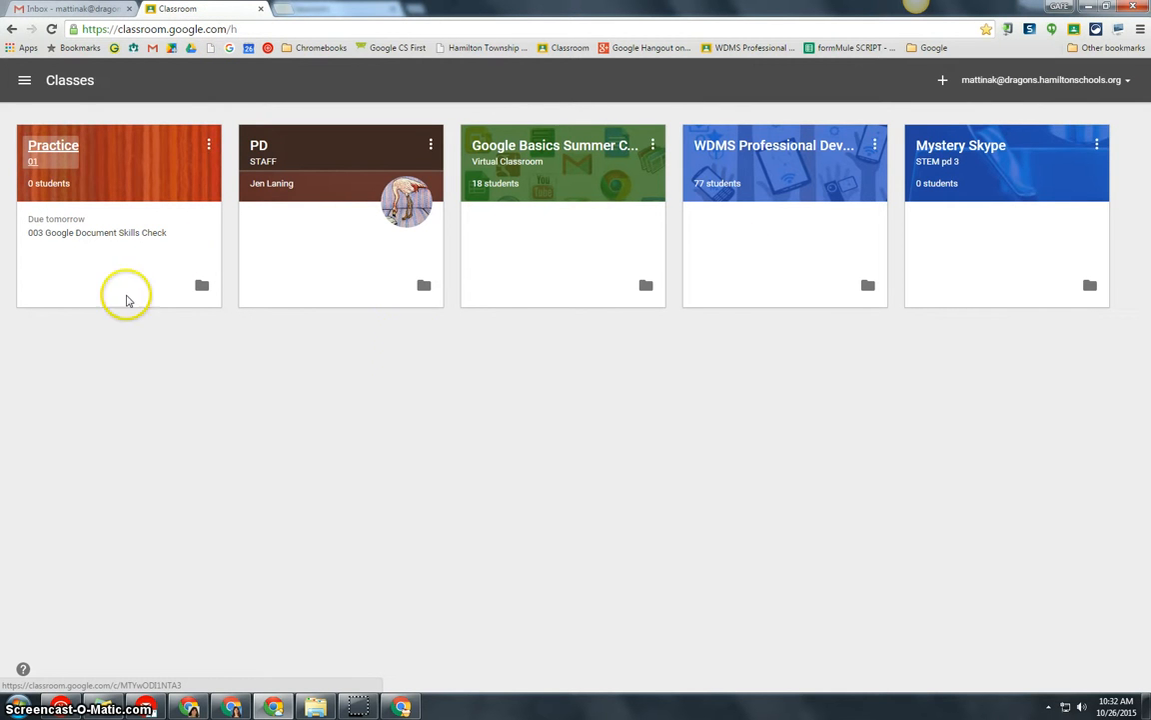
mouse_move(258, 305)
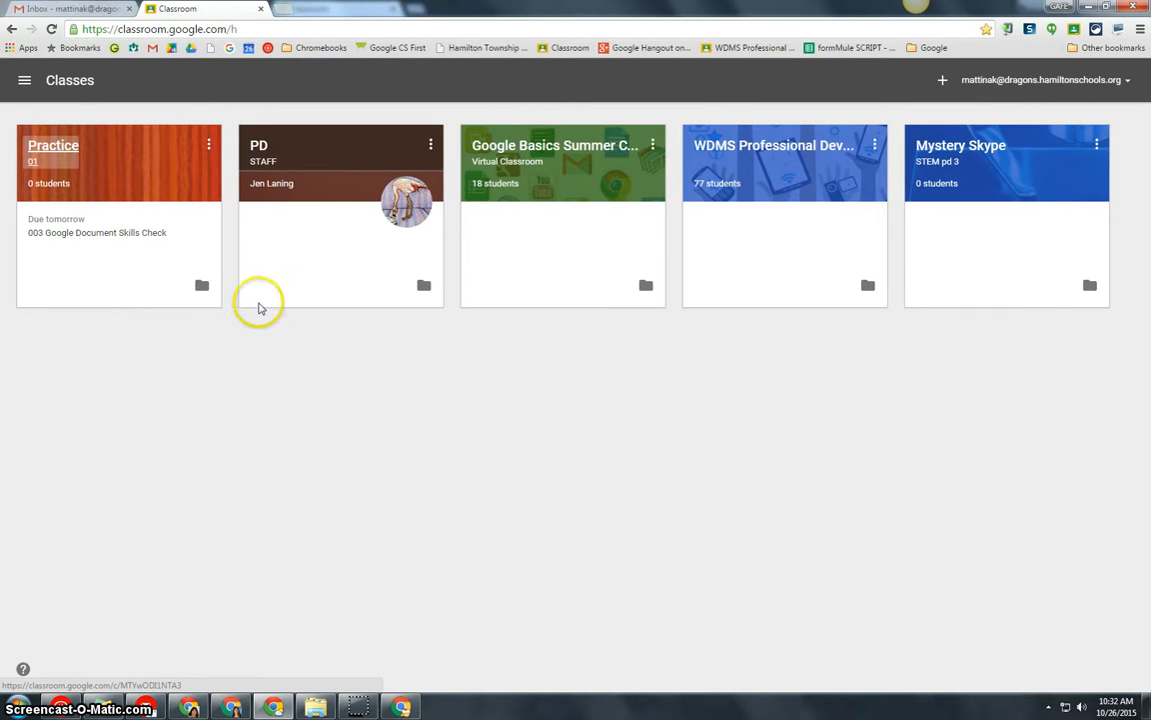
mouse_move(53, 146)
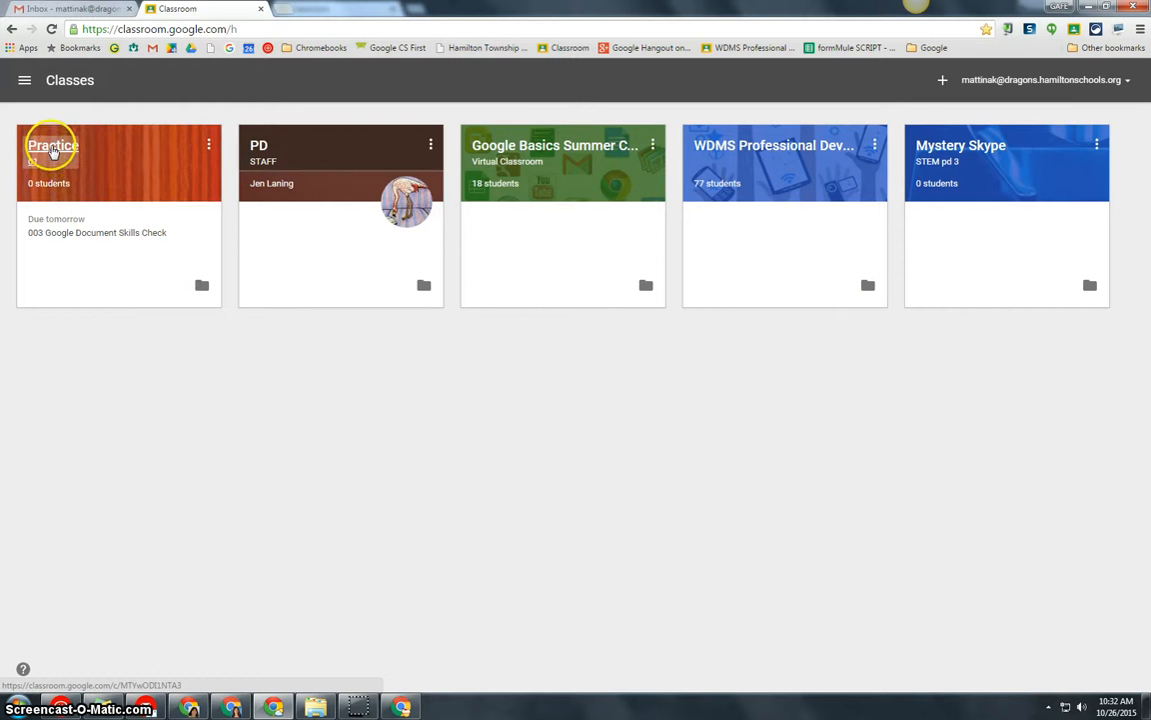
- Open the Practice 01 class from its card to view its stream
left_click(52, 146)
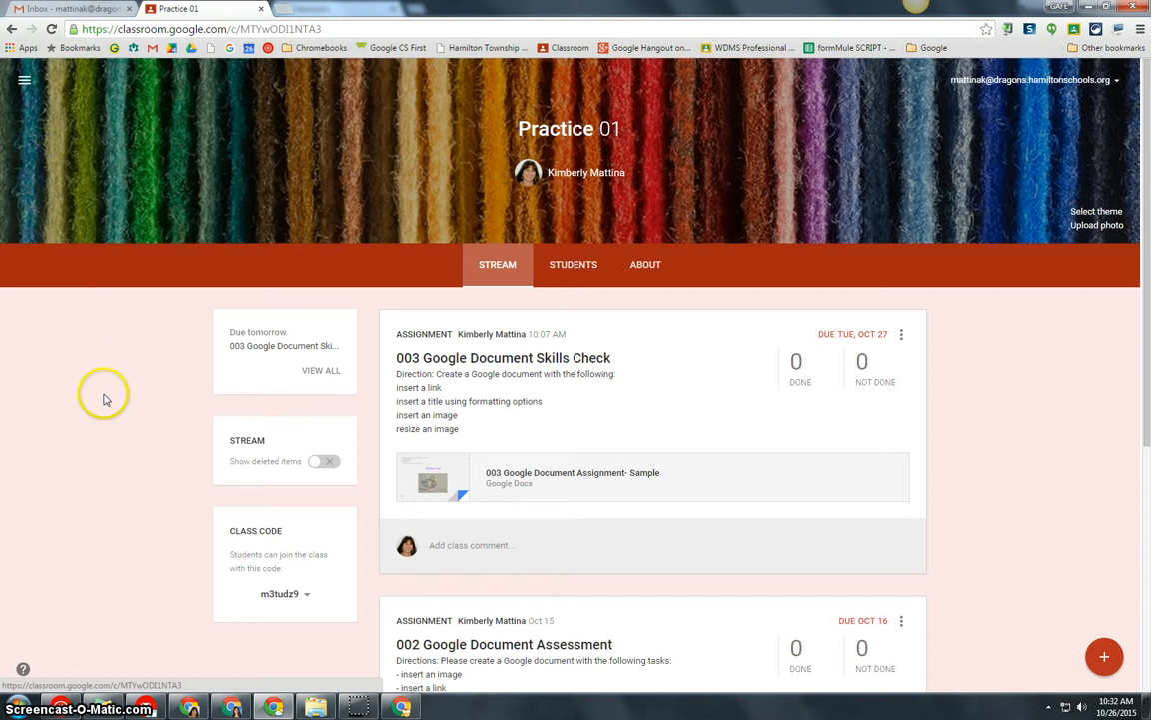
mouse_move(248, 518)
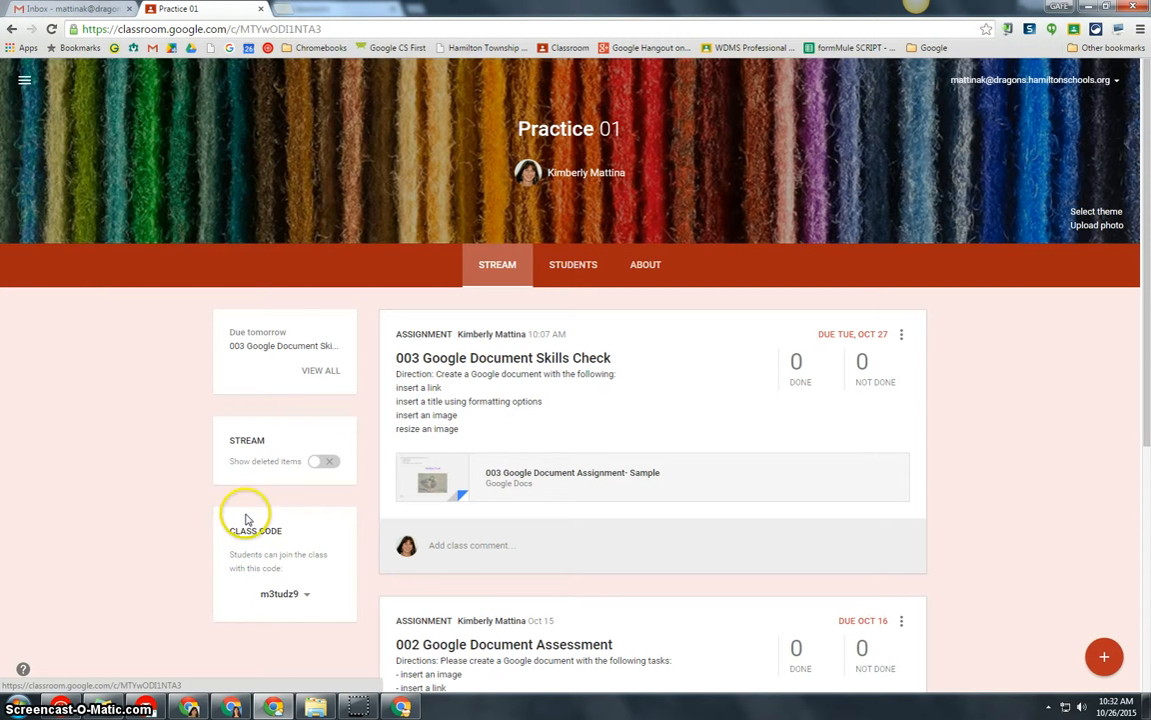
mouse_move(212, 533)
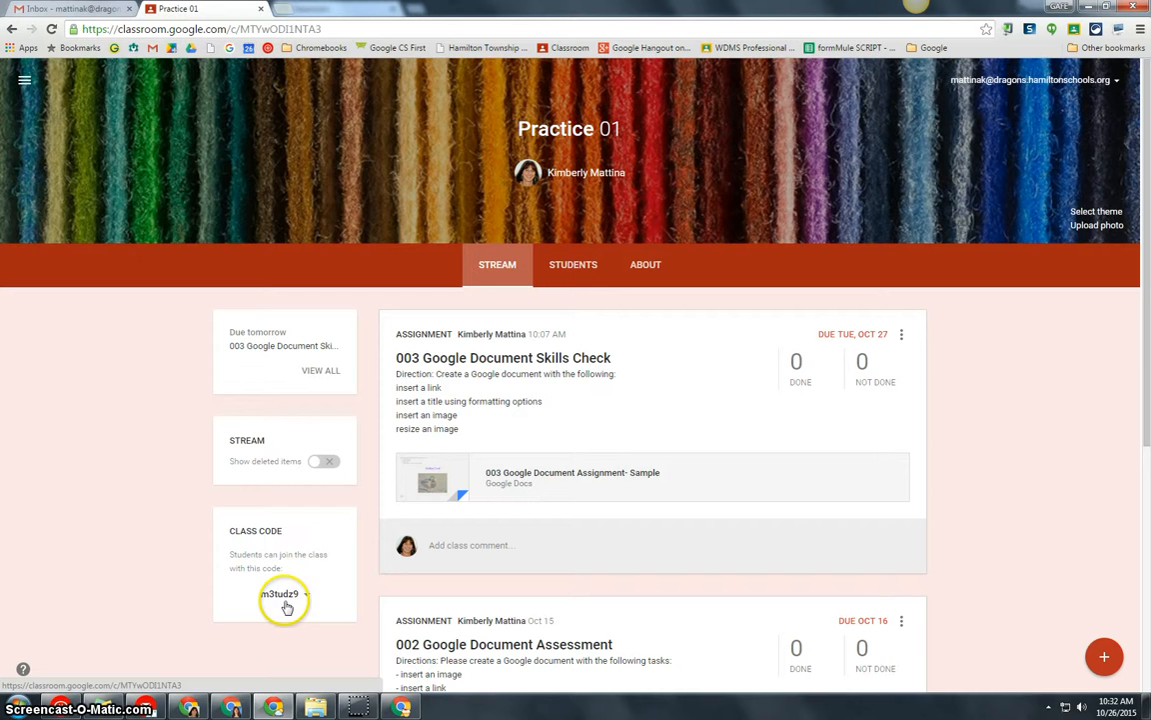
mouse_move(543, 308)
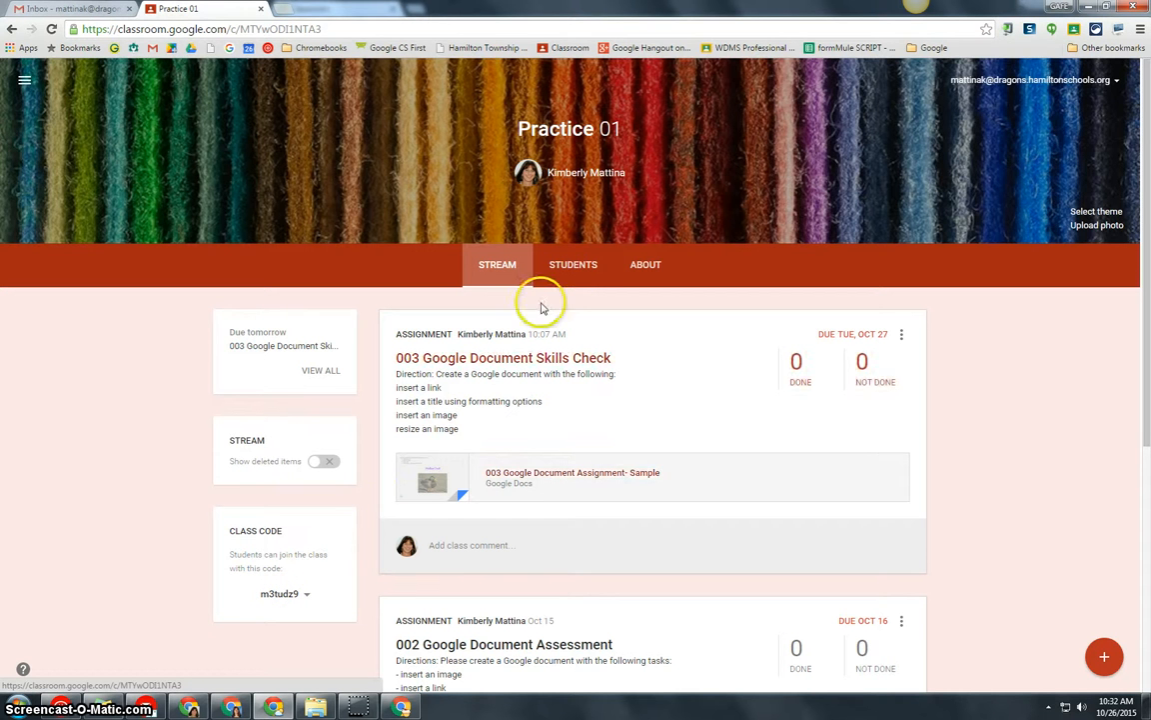
mouse_move(573, 264)
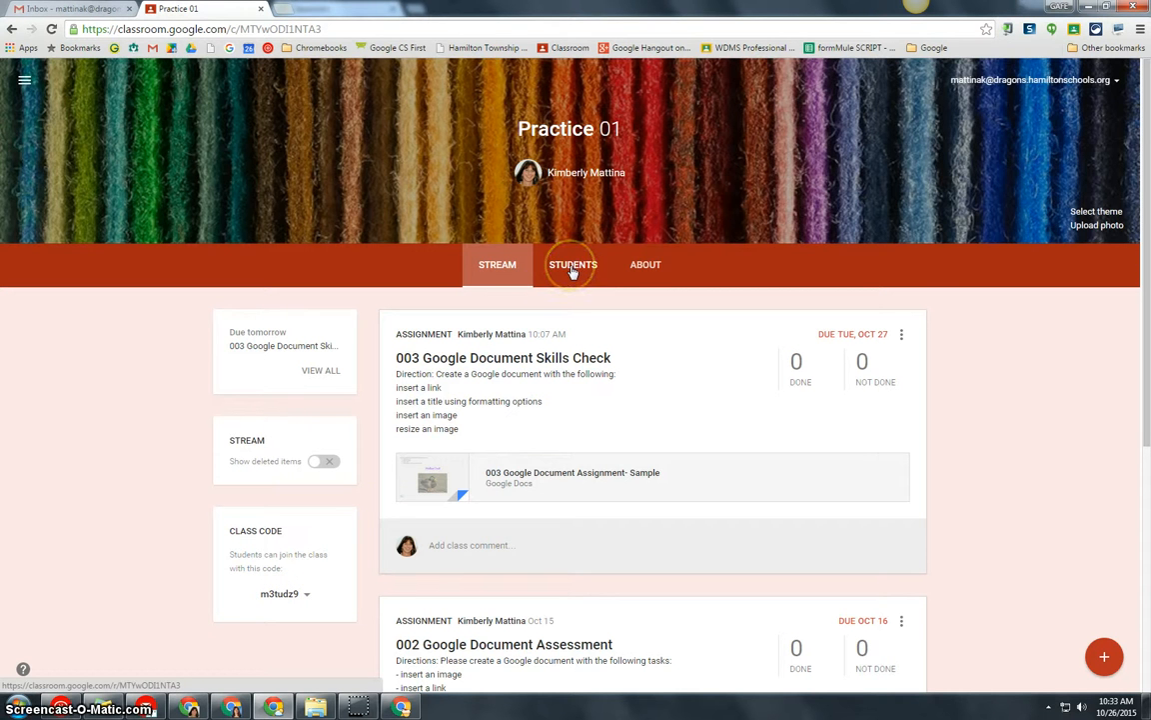
- From the Students roster, invite Pebble Rocks by searching contacts for 'pebbl' and selecting her
left_click(578, 264)
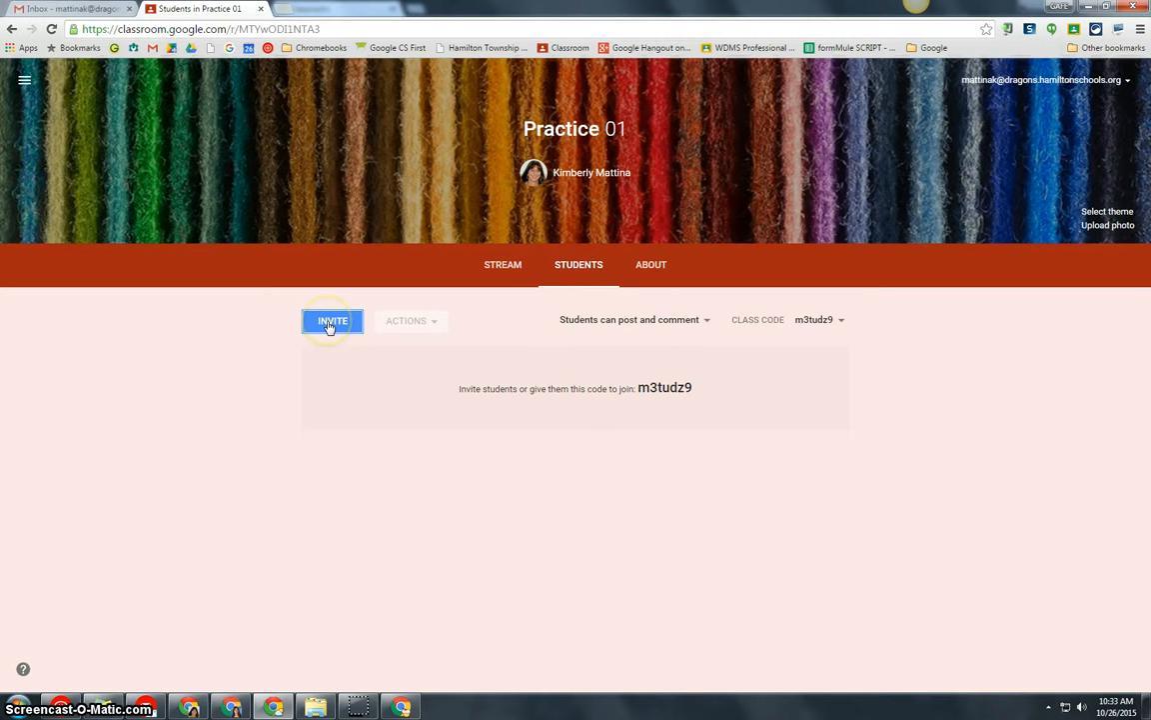
left_click(332, 320)
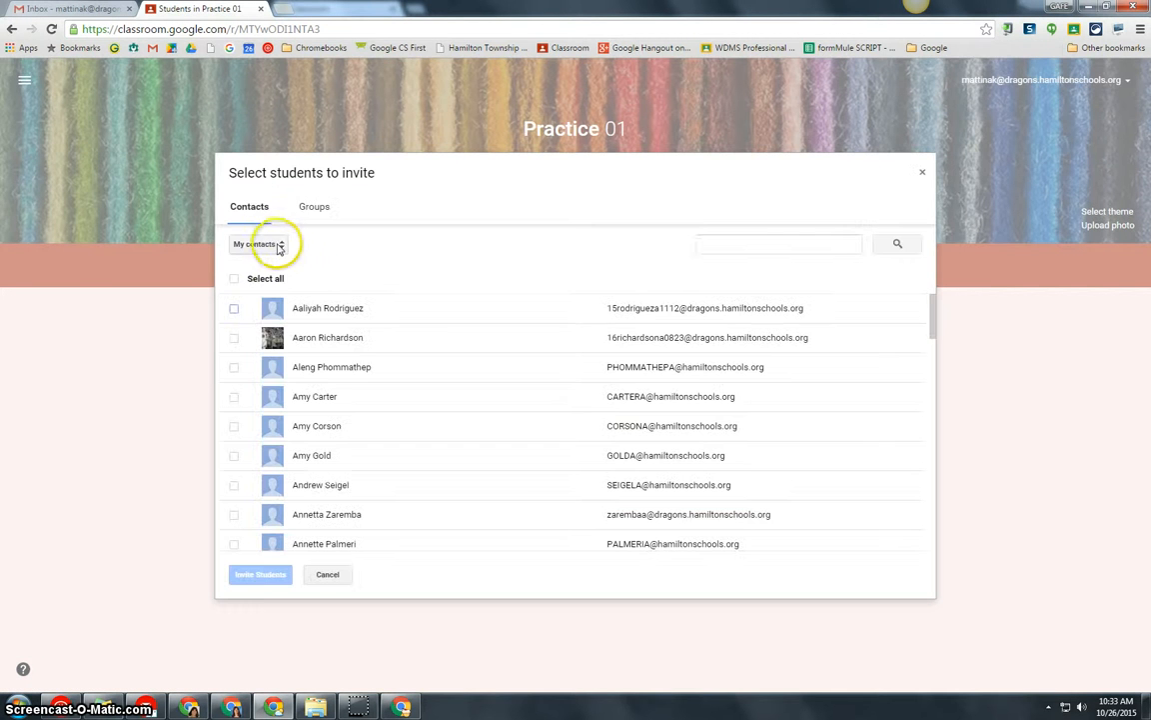
left_click(778, 244)
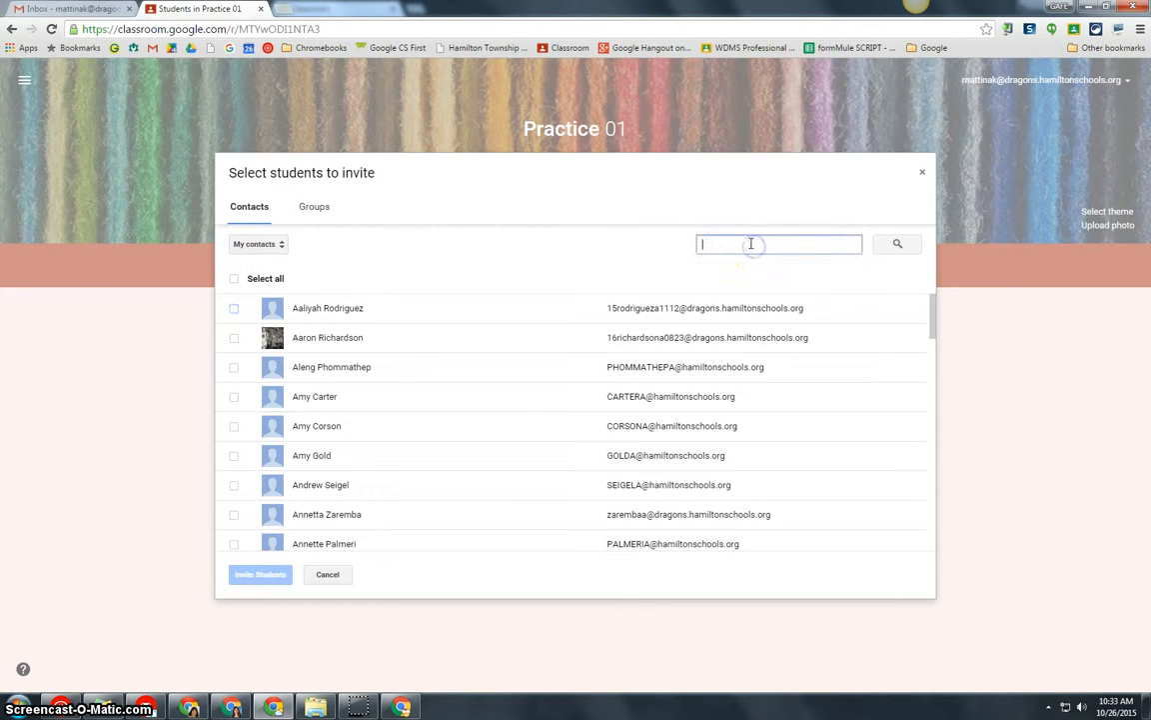
type("pebble rocks")
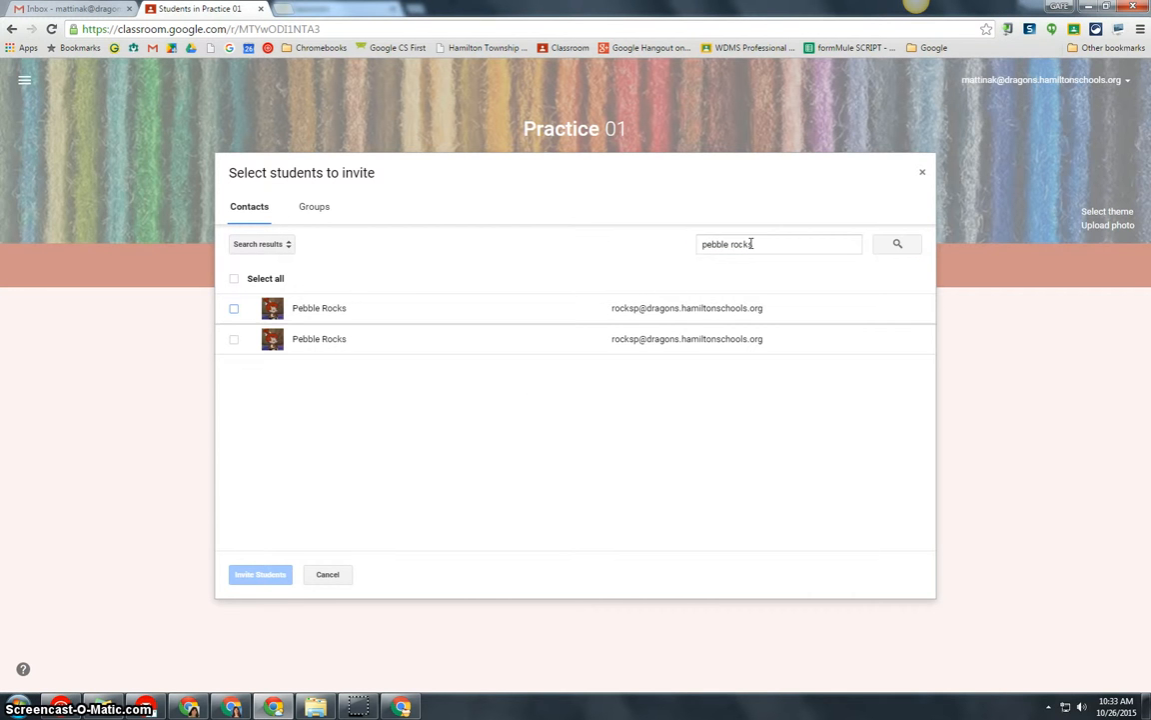
left_click(234, 308)
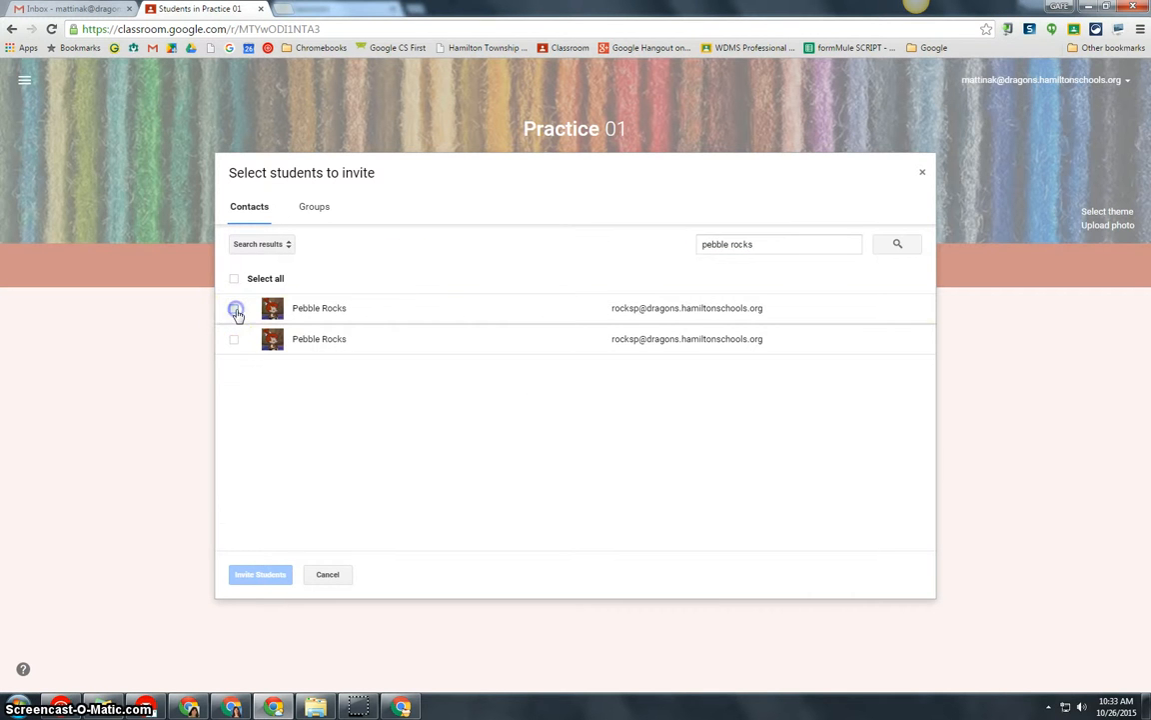
left_click(260, 574)
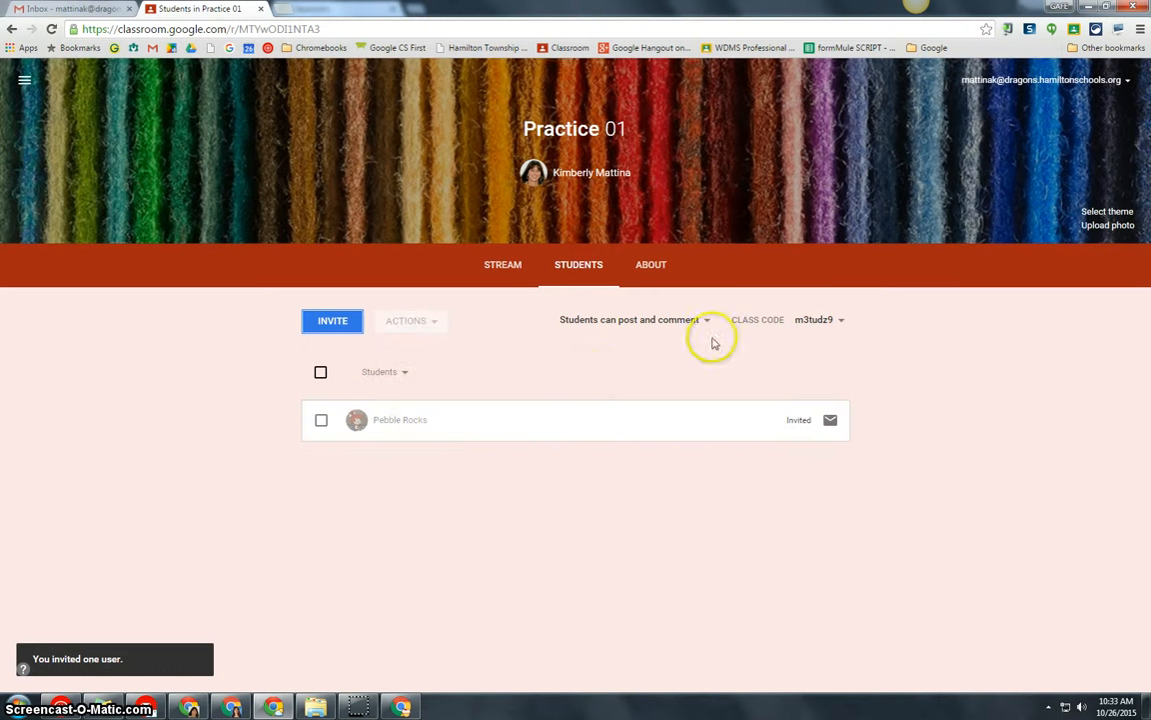
- Keep the class posting permission at 'Students can post and comment'
left_click(634, 319)
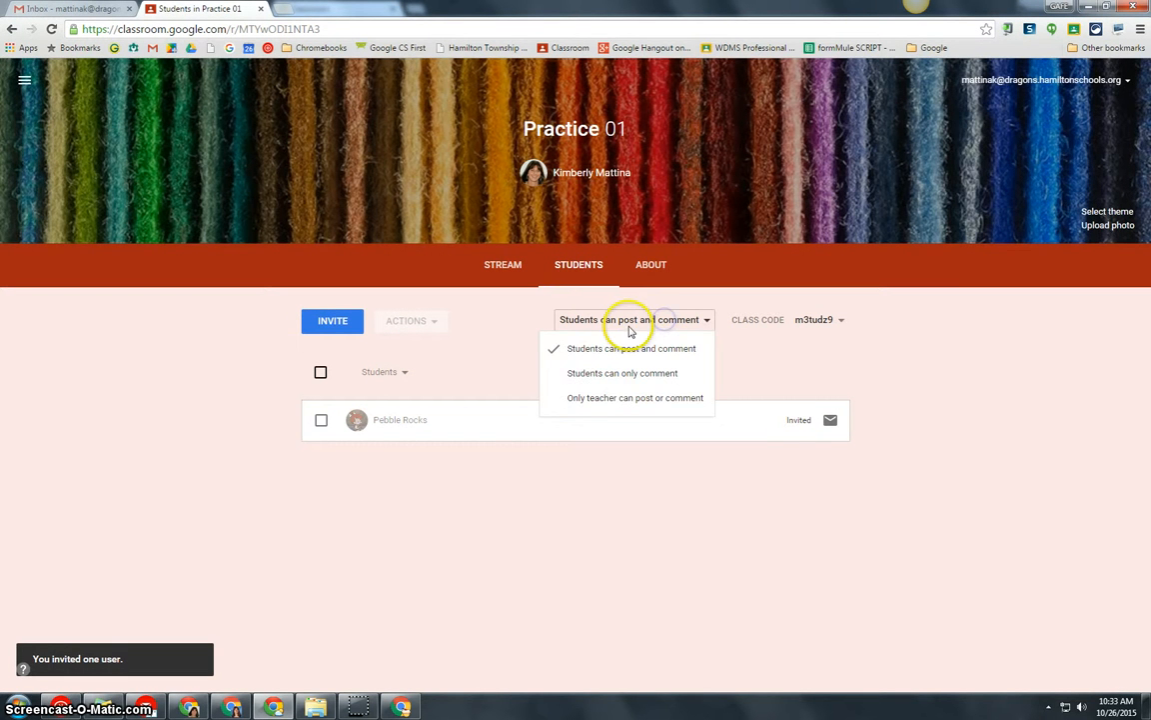
mouse_move(592, 397)
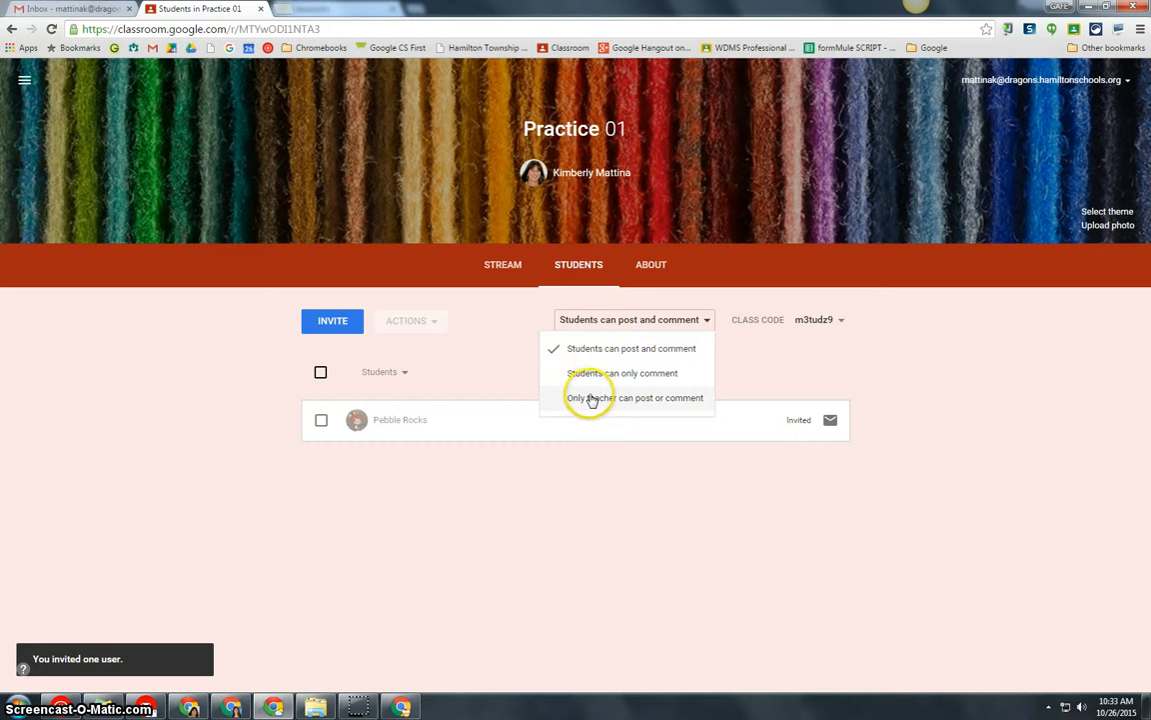
mouse_move(604, 356)
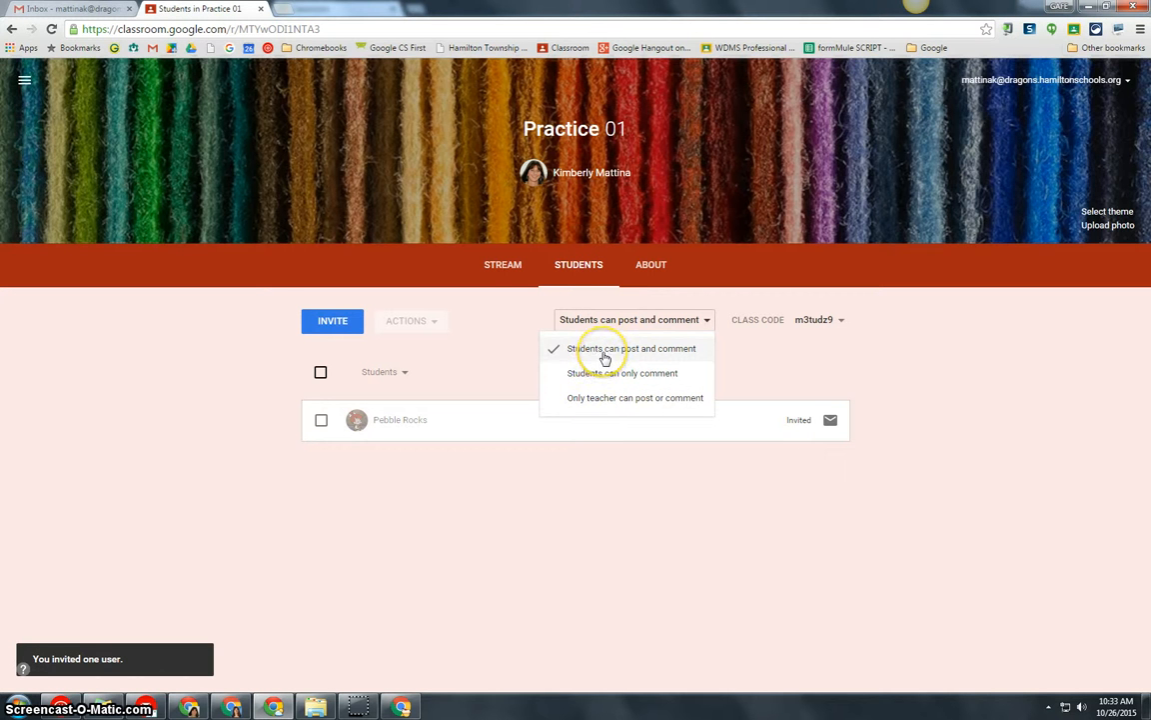
mouse_move(637, 357)
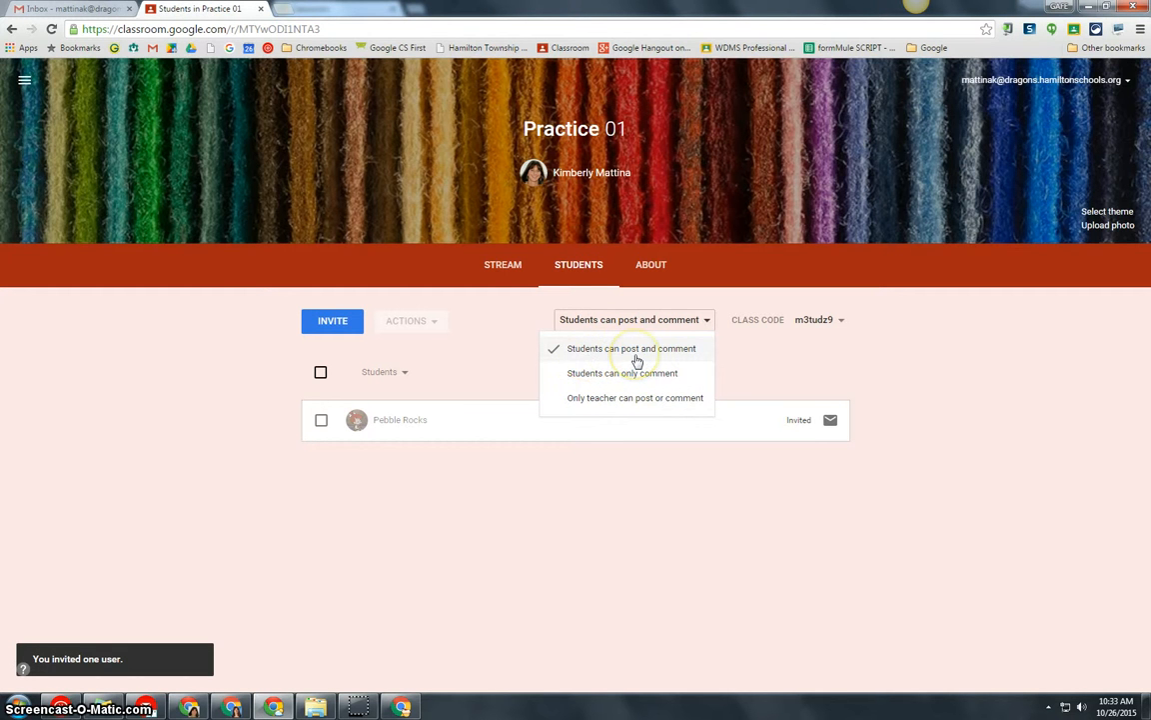
mouse_move(576, 391)
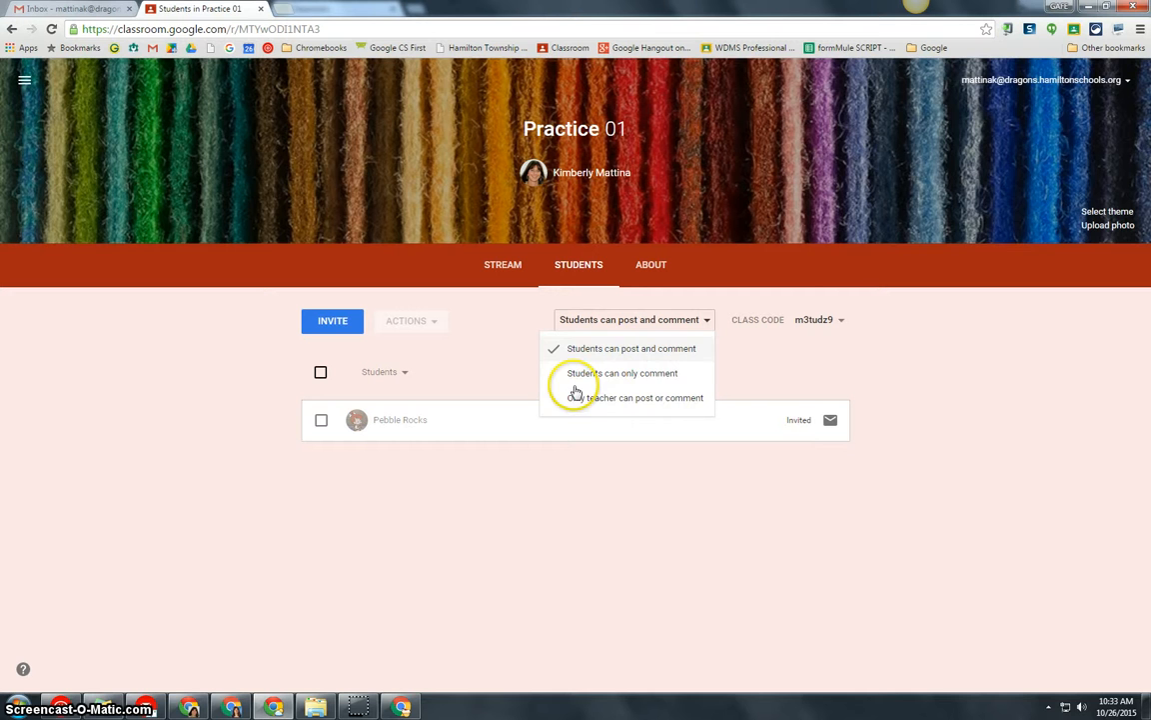
mouse_move(688, 372)
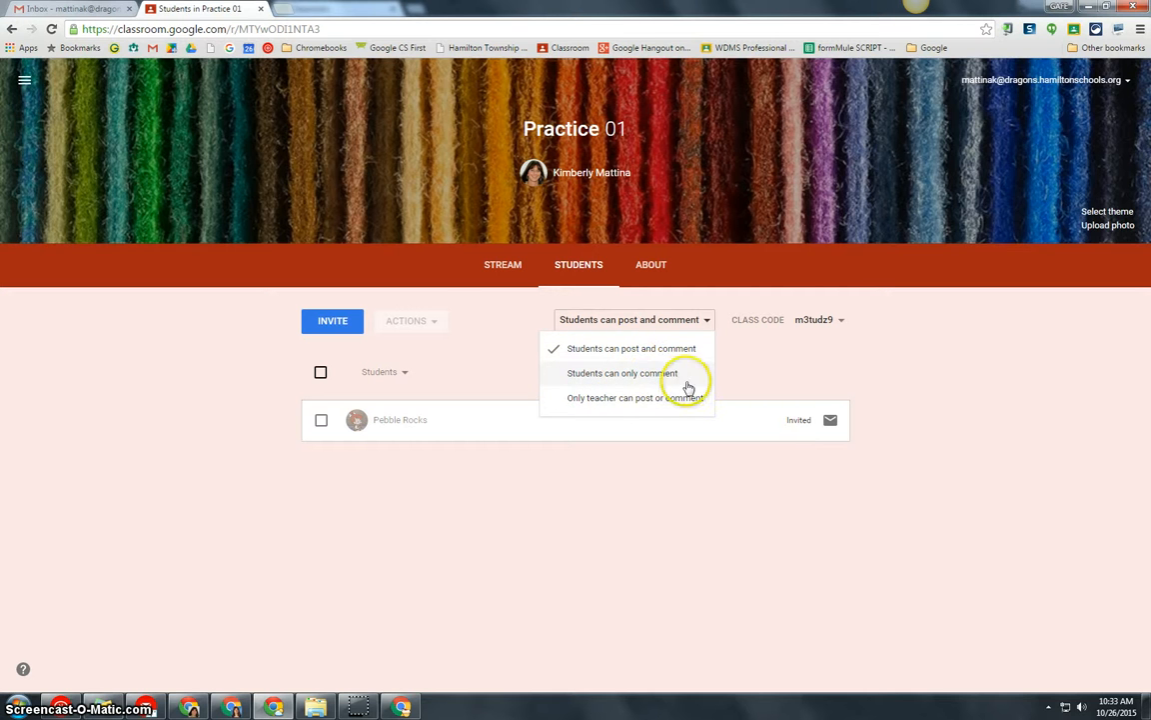
mouse_move(605, 408)
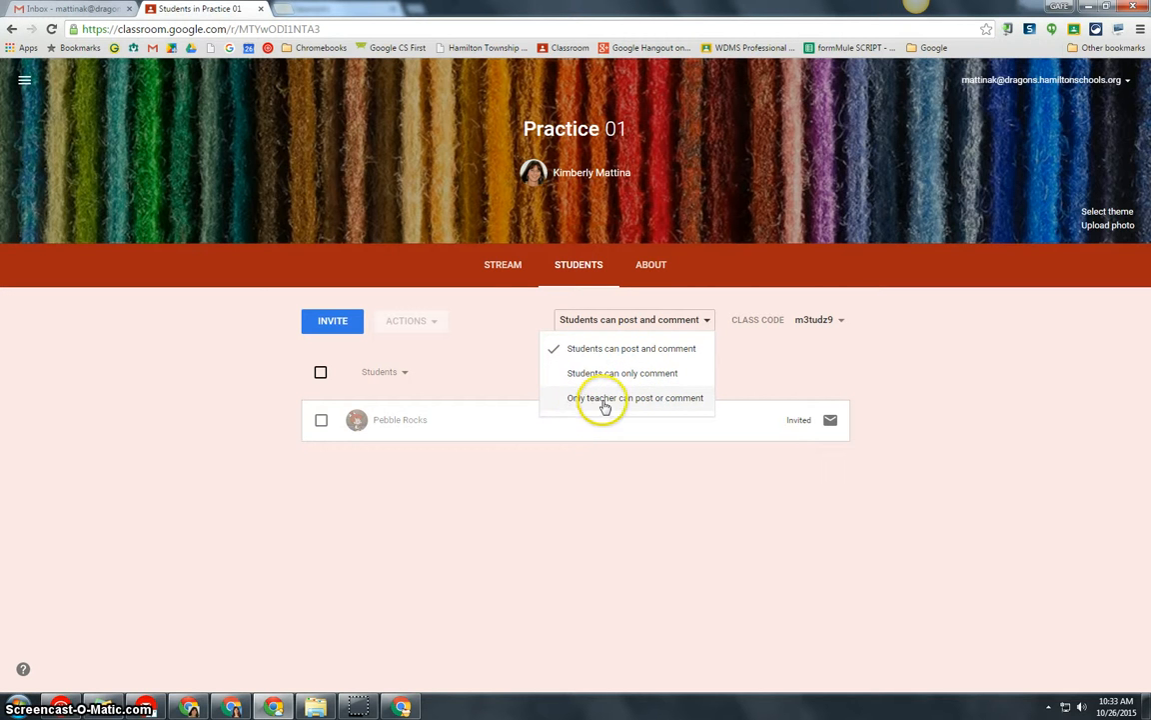
mouse_move(643, 407)
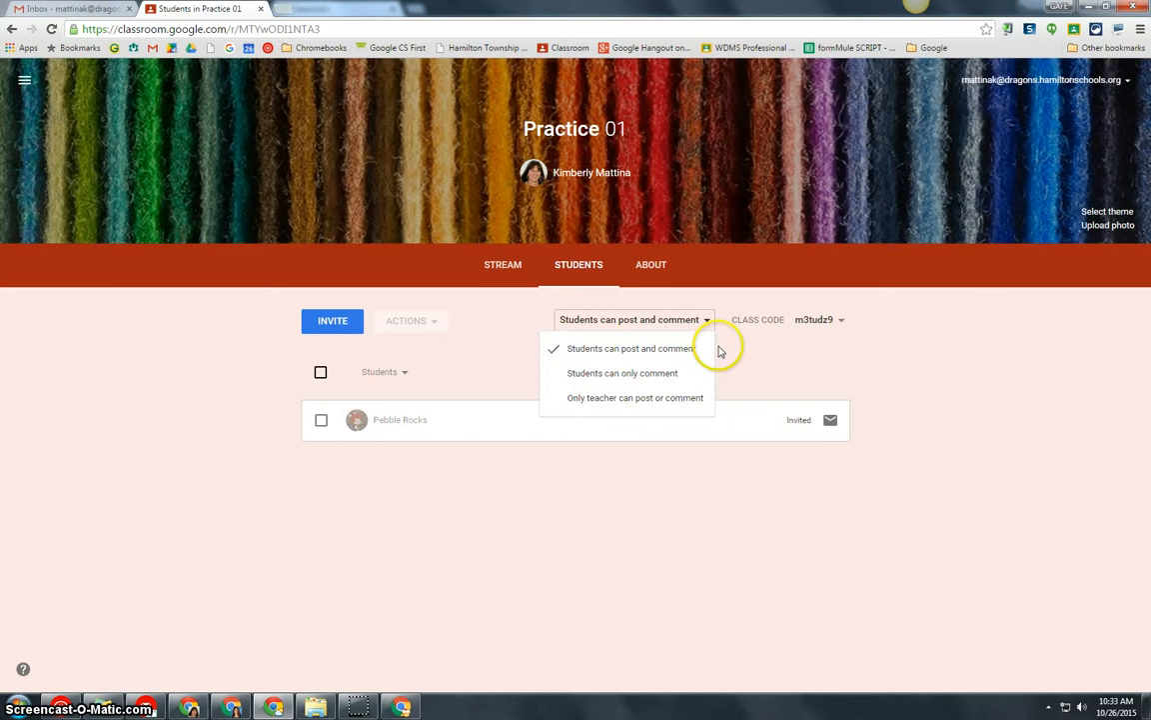
mouse_move(609, 348)
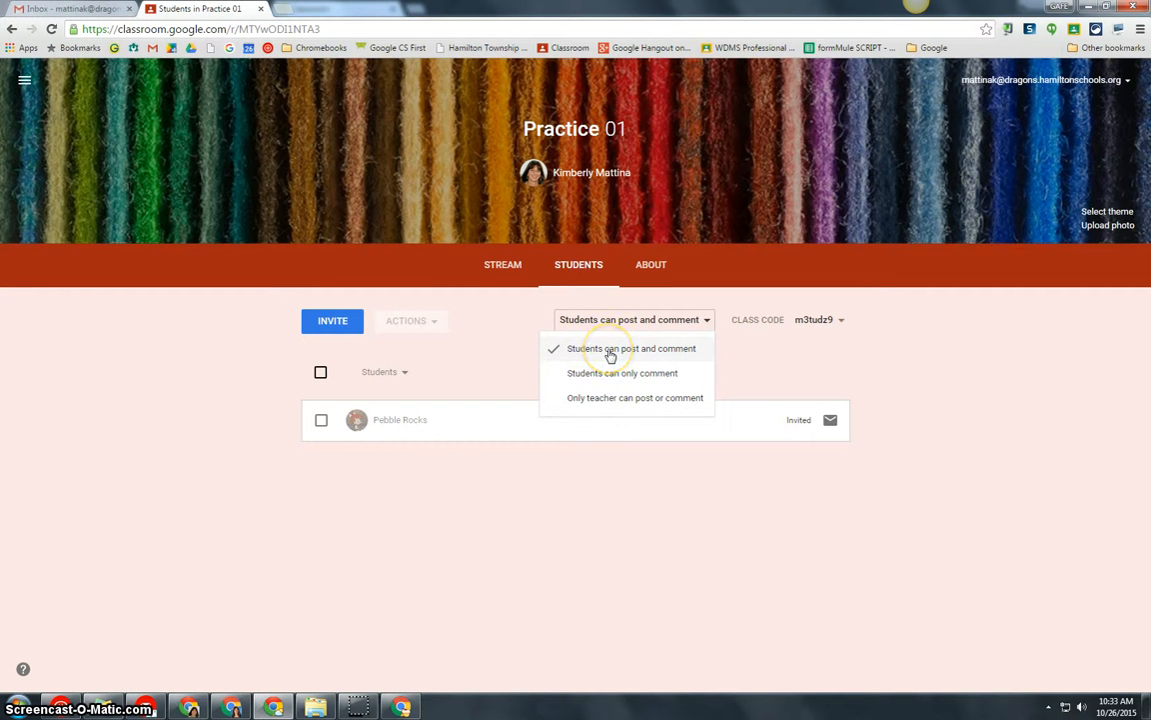
left_click(631, 348)
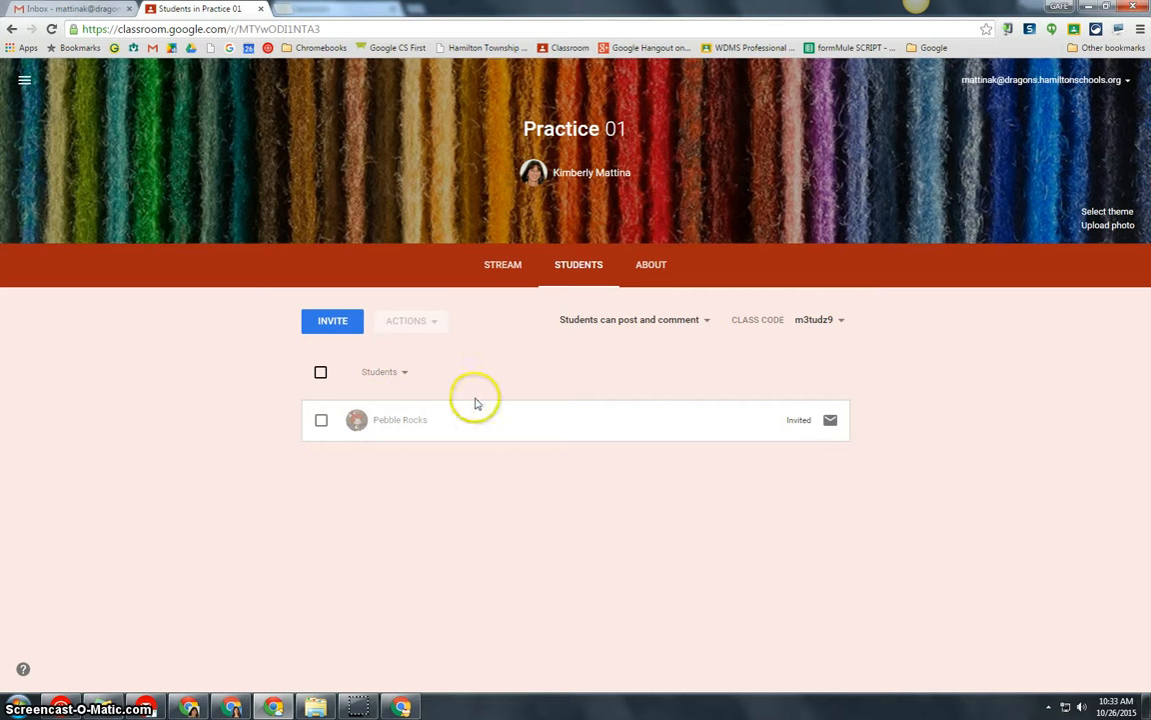
mouse_move(431, 430)
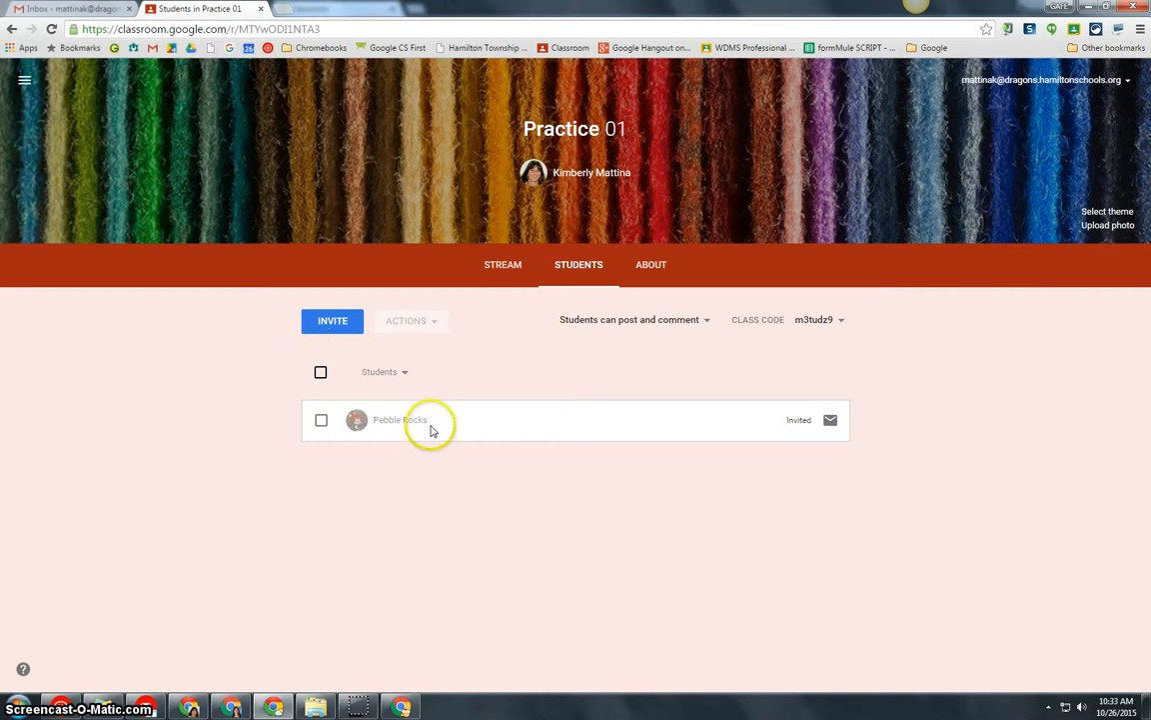
mouse_move(420, 320)
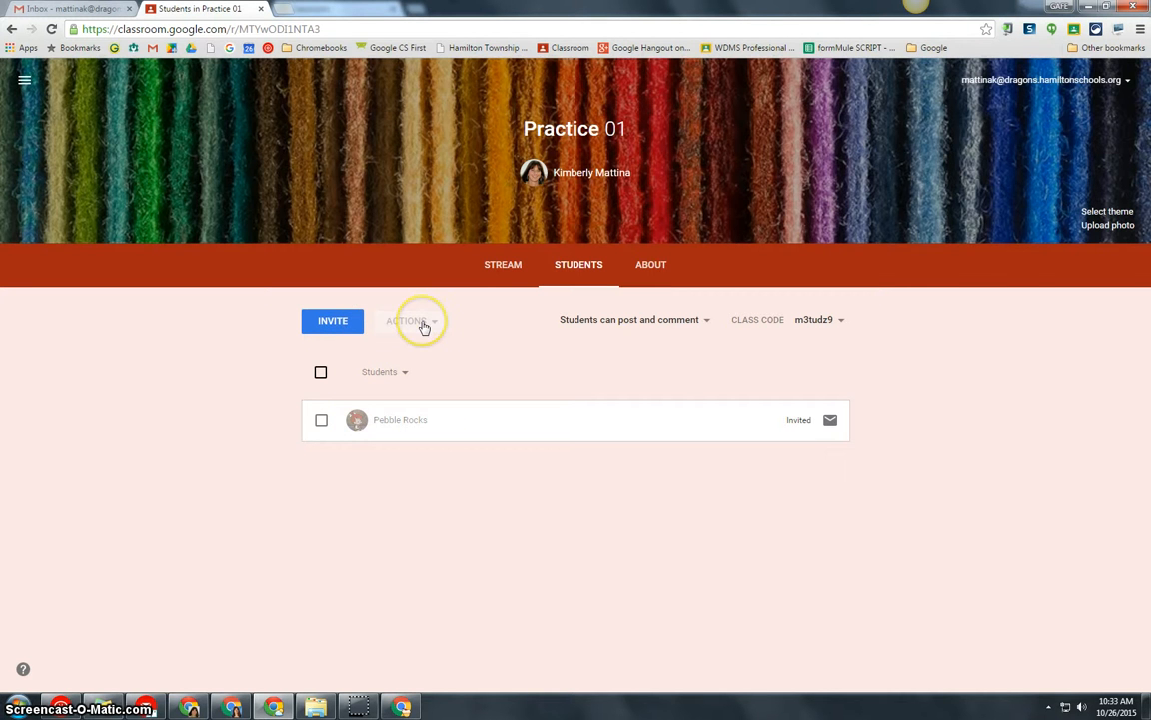
mouse_move(197, 632)
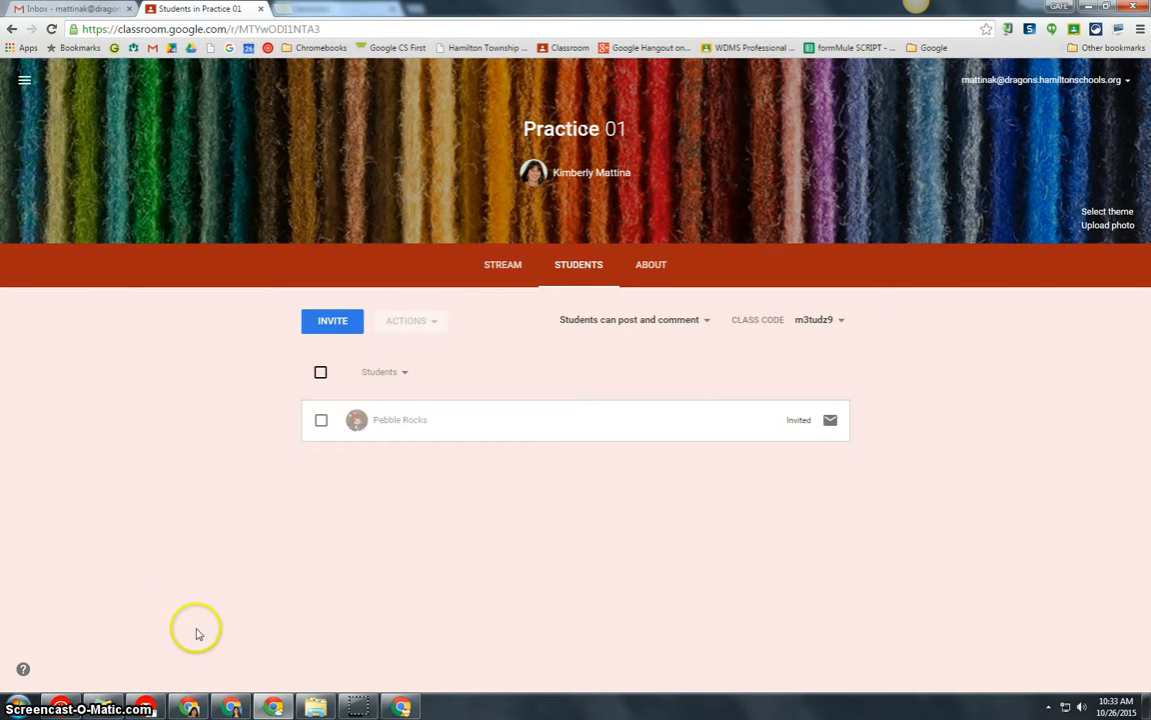
mouse_move(400, 706)
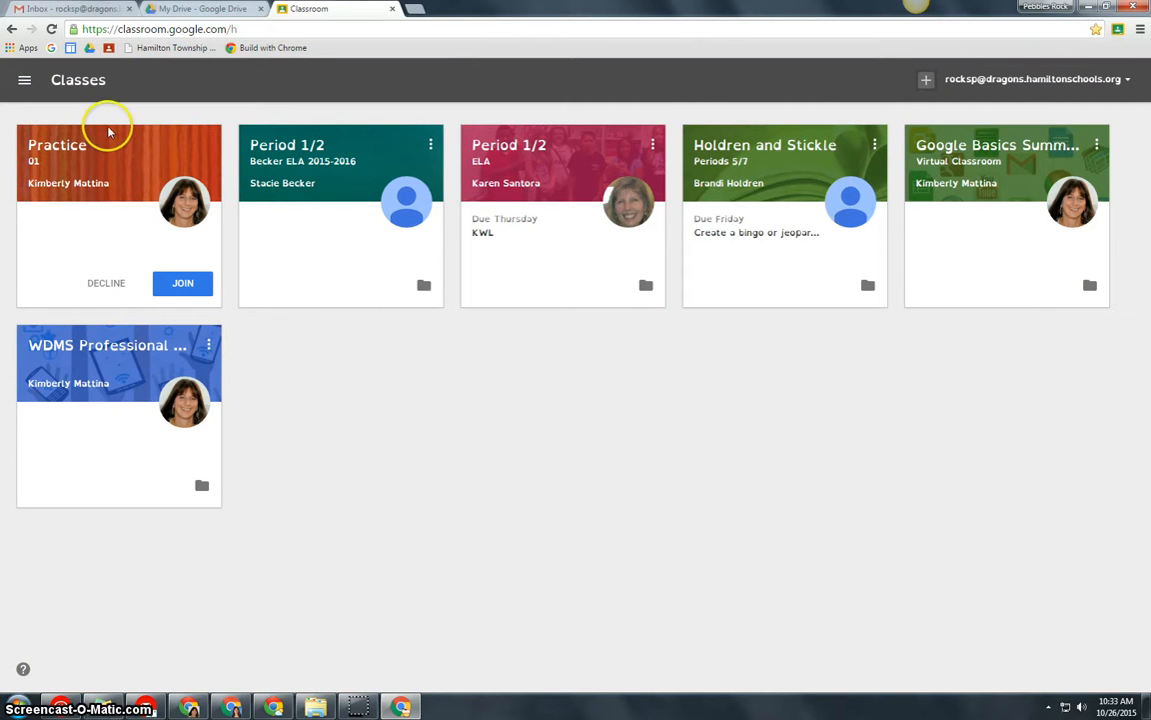
mouse_move(705, 88)
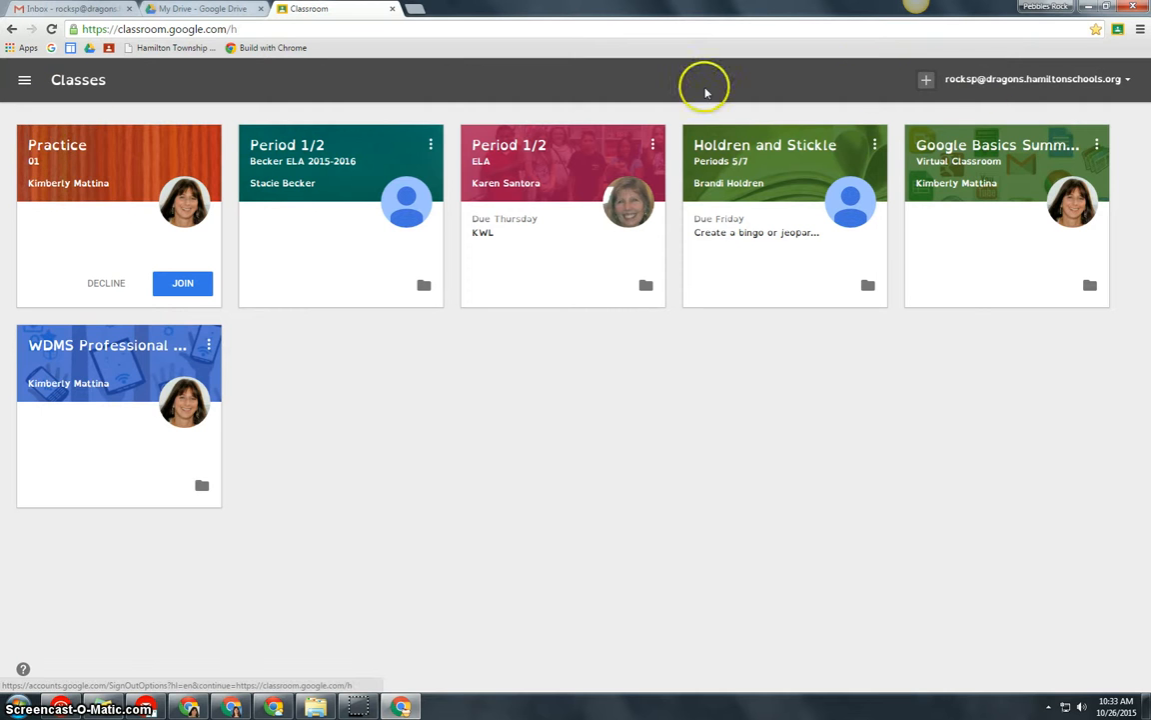
mouse_move(100, 180)
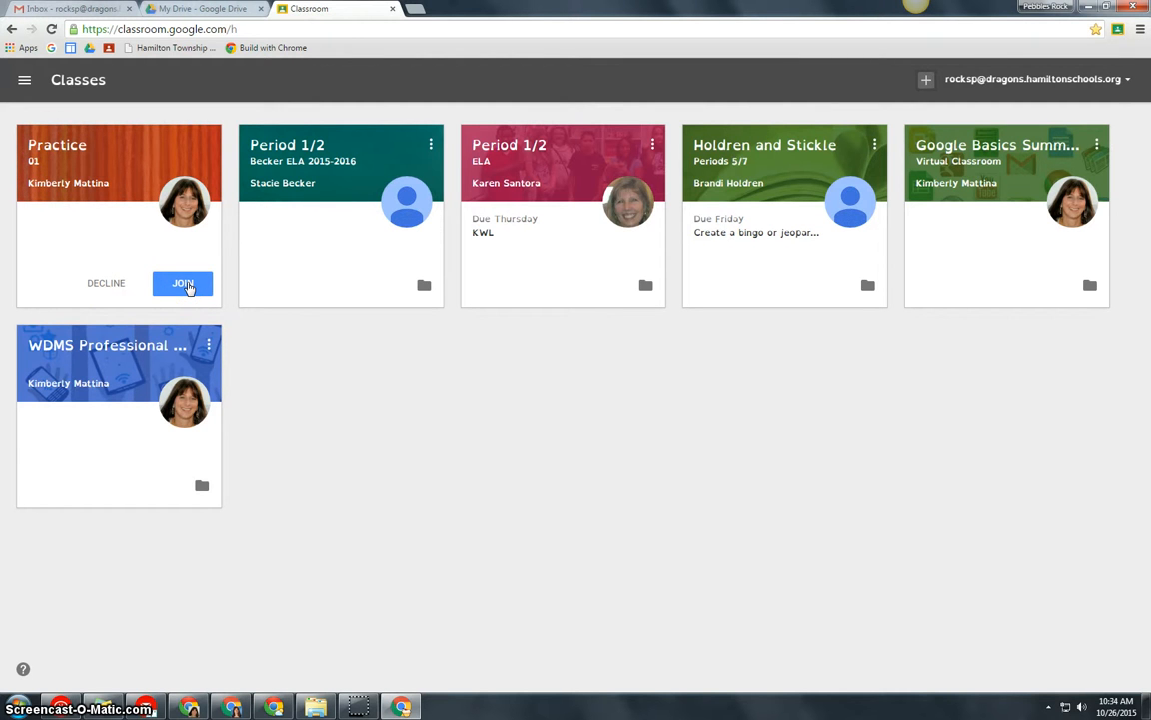
- Accept the Practice 01 invitation as the student and land on its stream
left_click(183, 282)
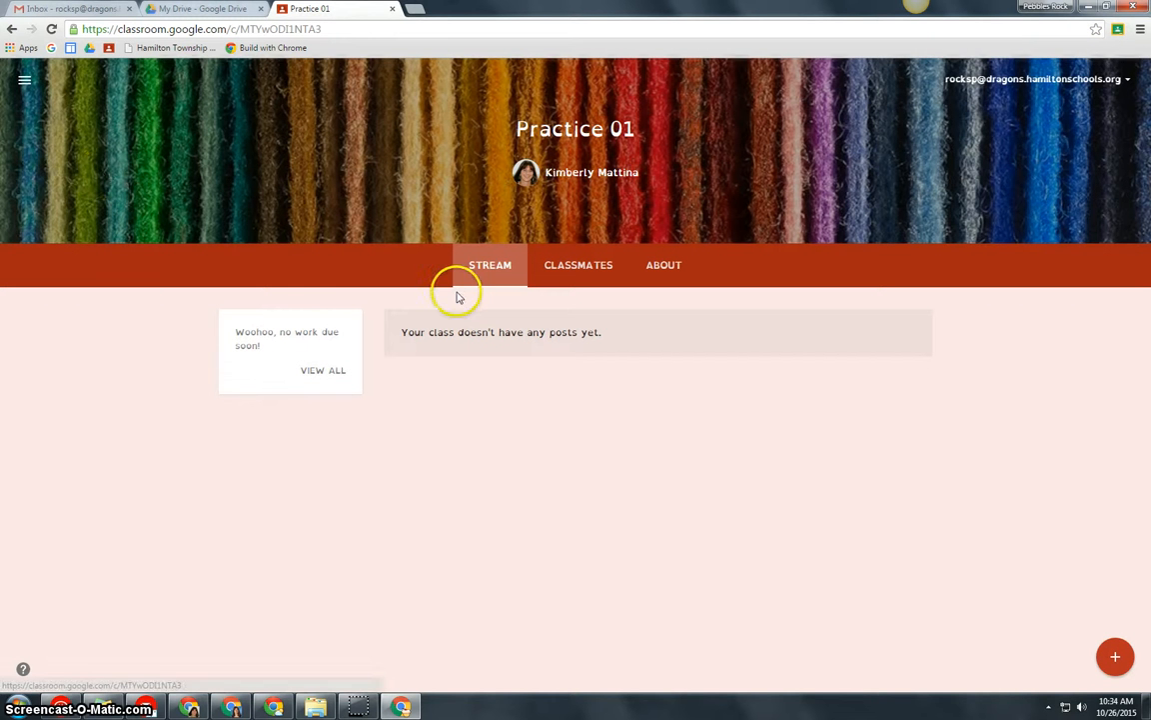
mouse_move(553, 315)
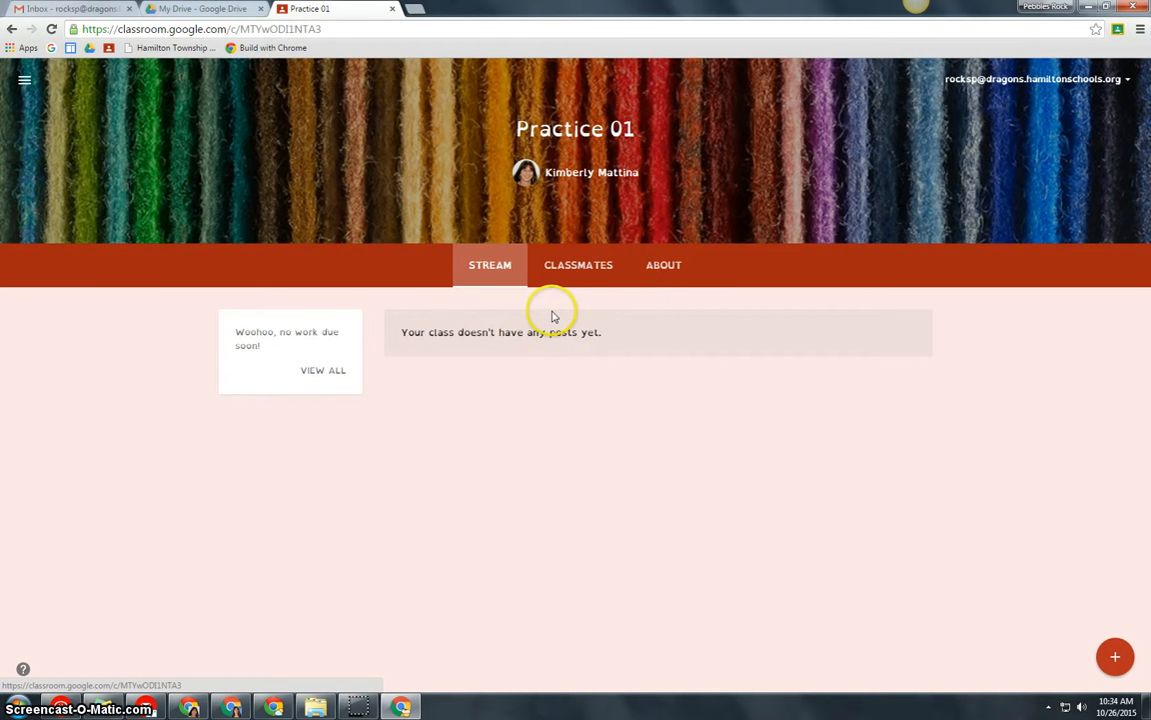
mouse_move(460, 336)
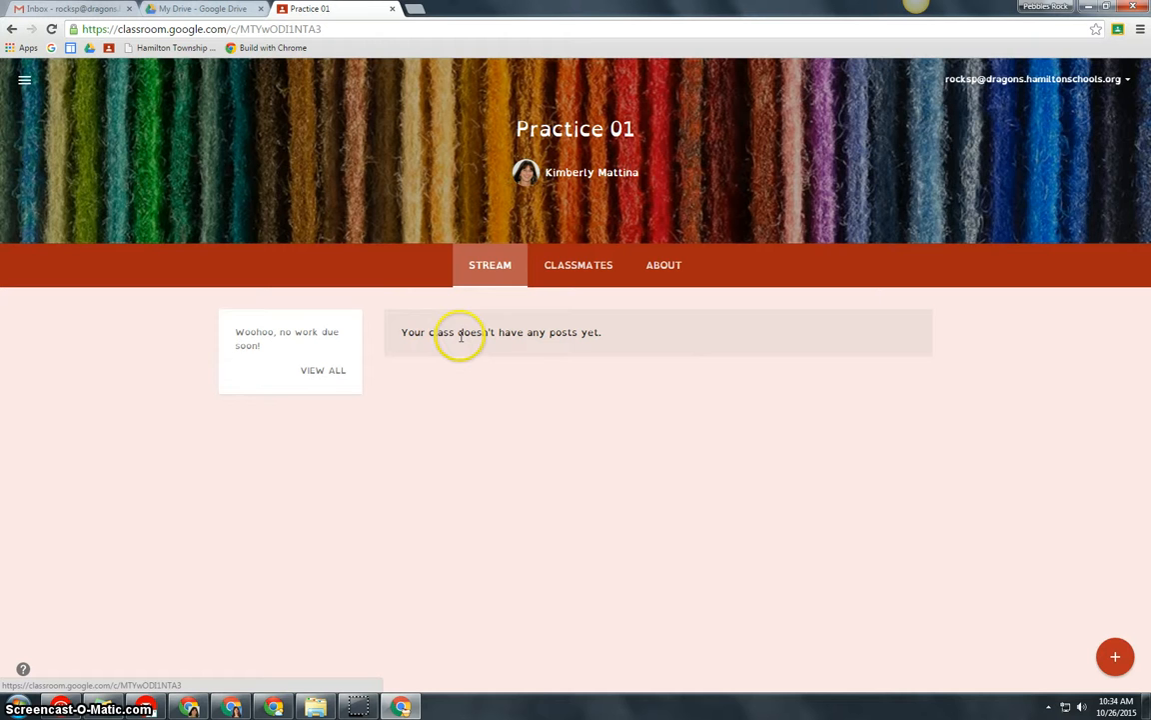
mouse_move(512, 308)
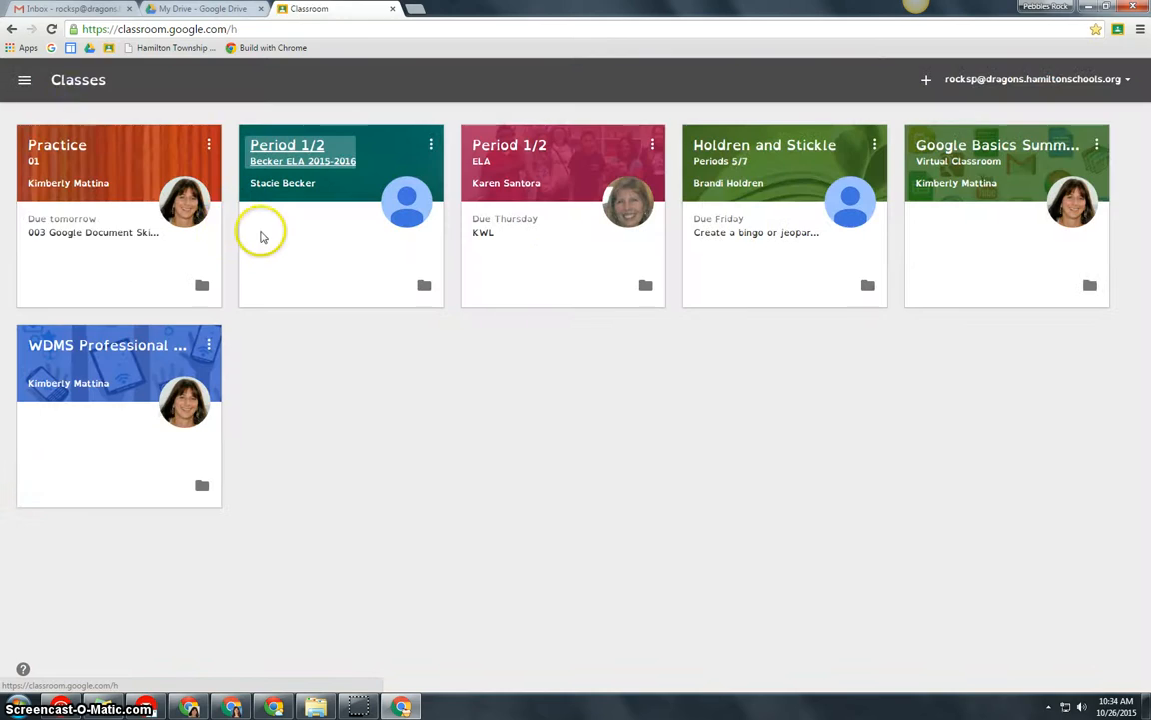
mouse_move(310, 239)
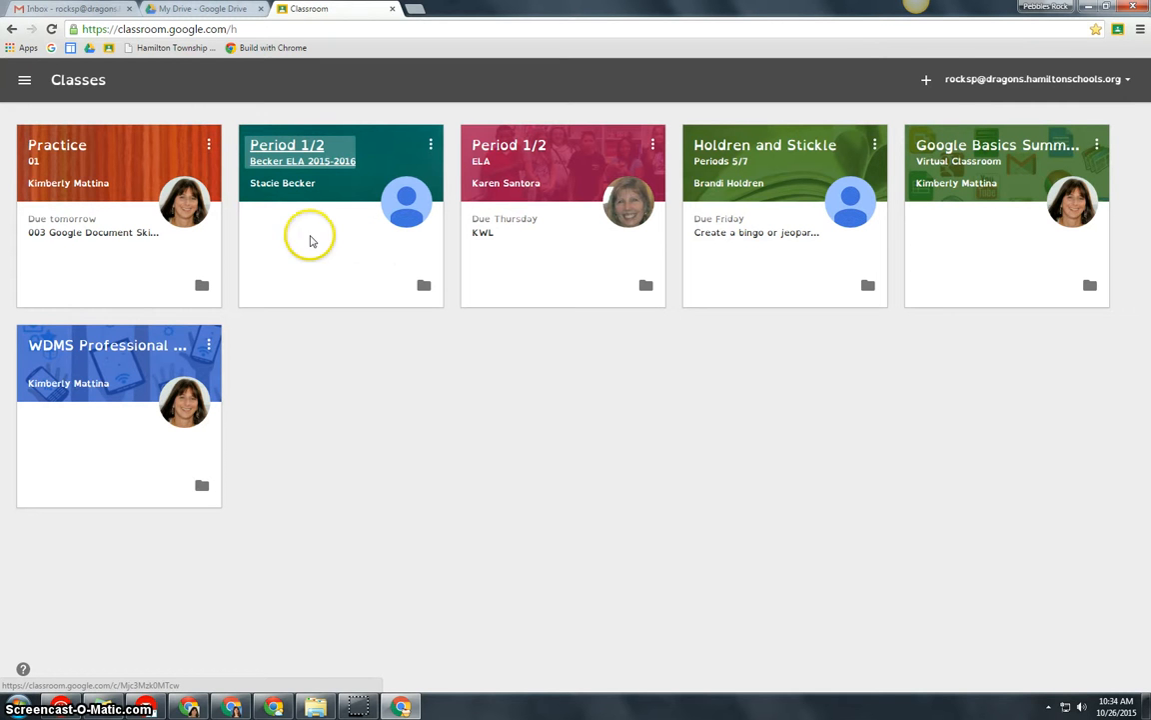
mouse_move(914, 82)
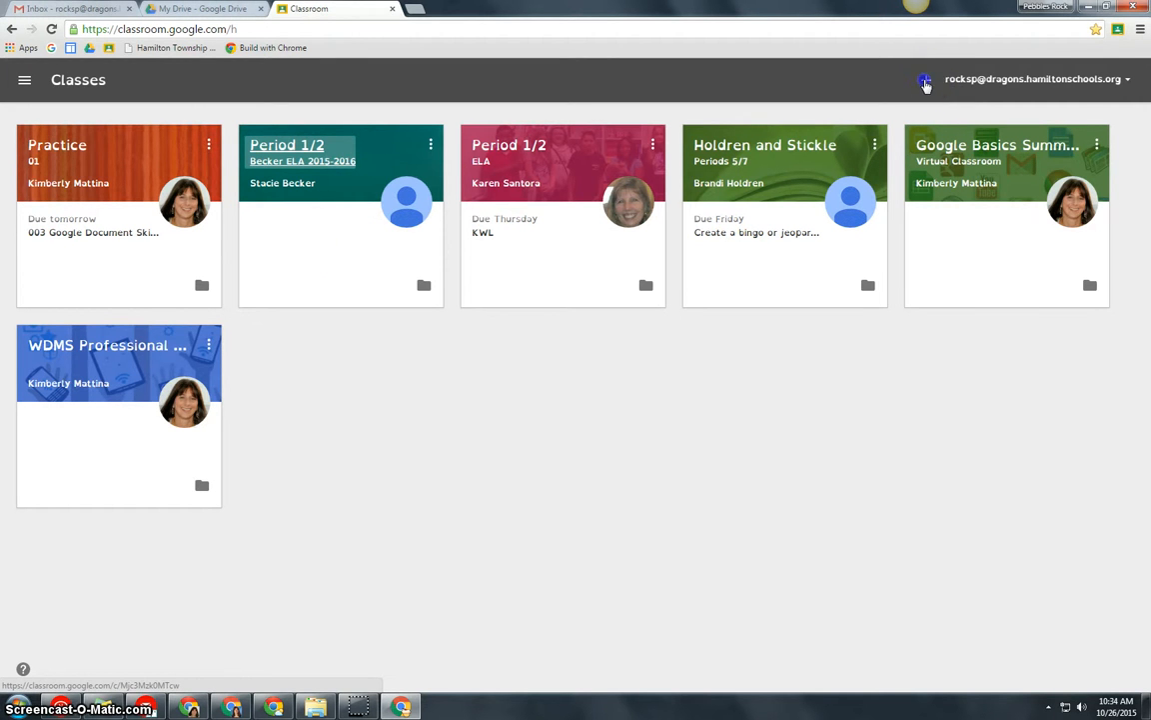
left_click(924, 79)
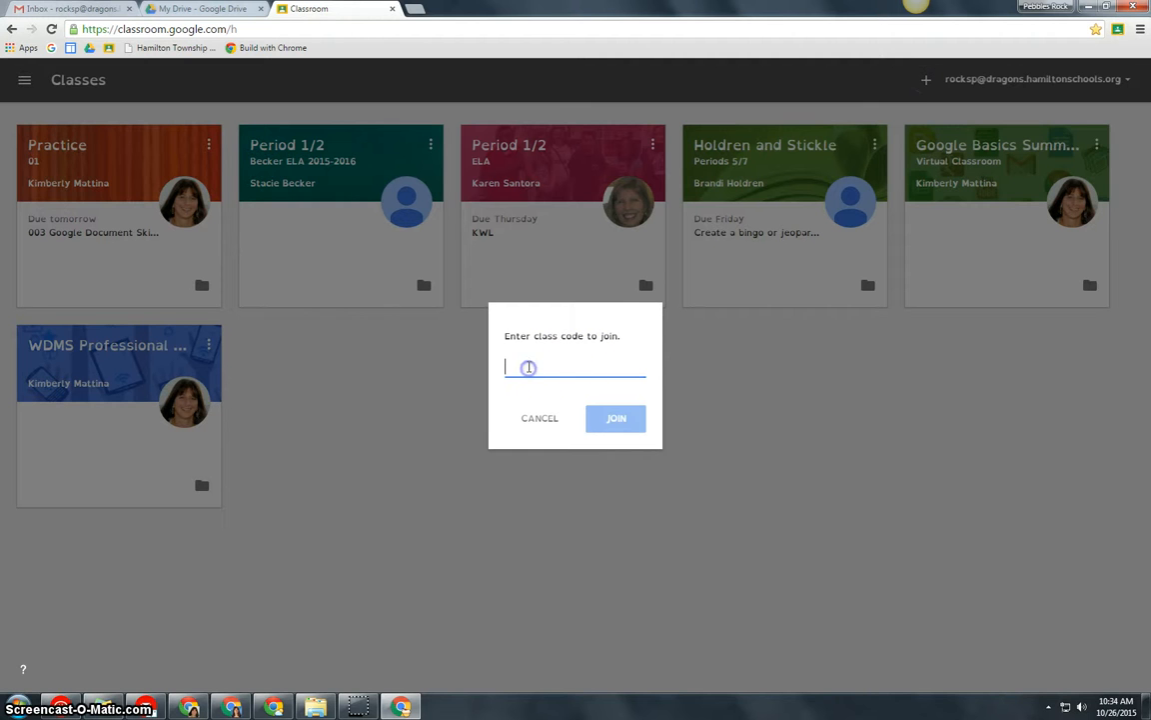
type("m")
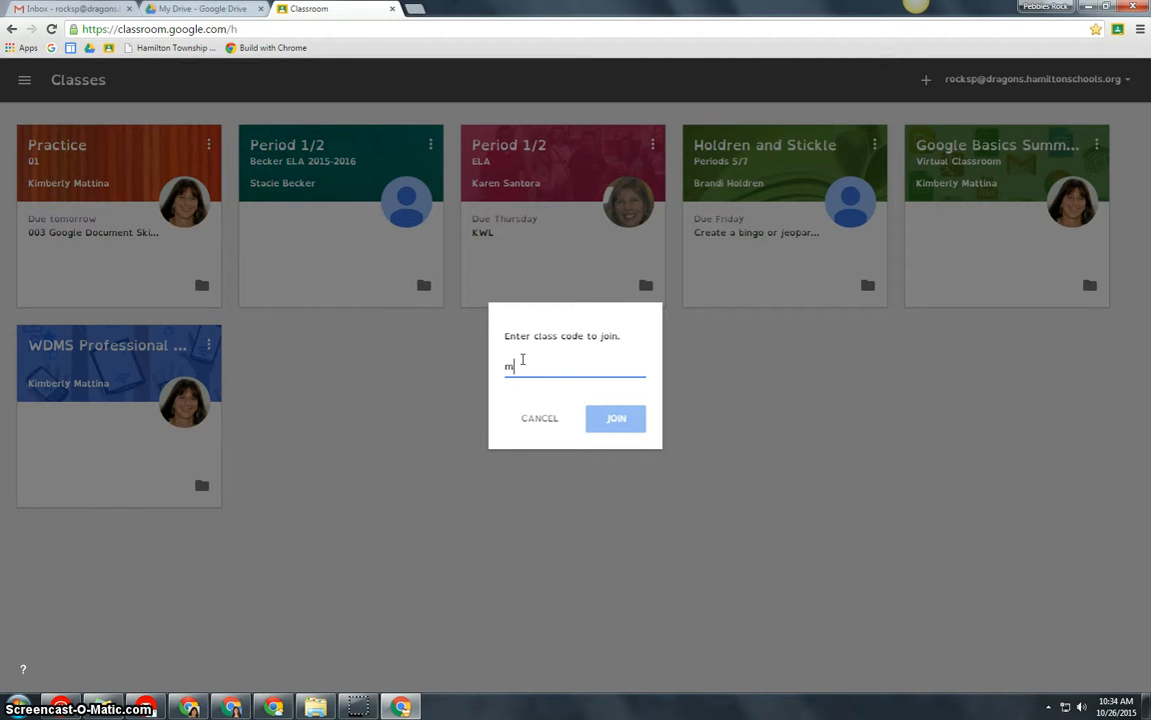
type("3")
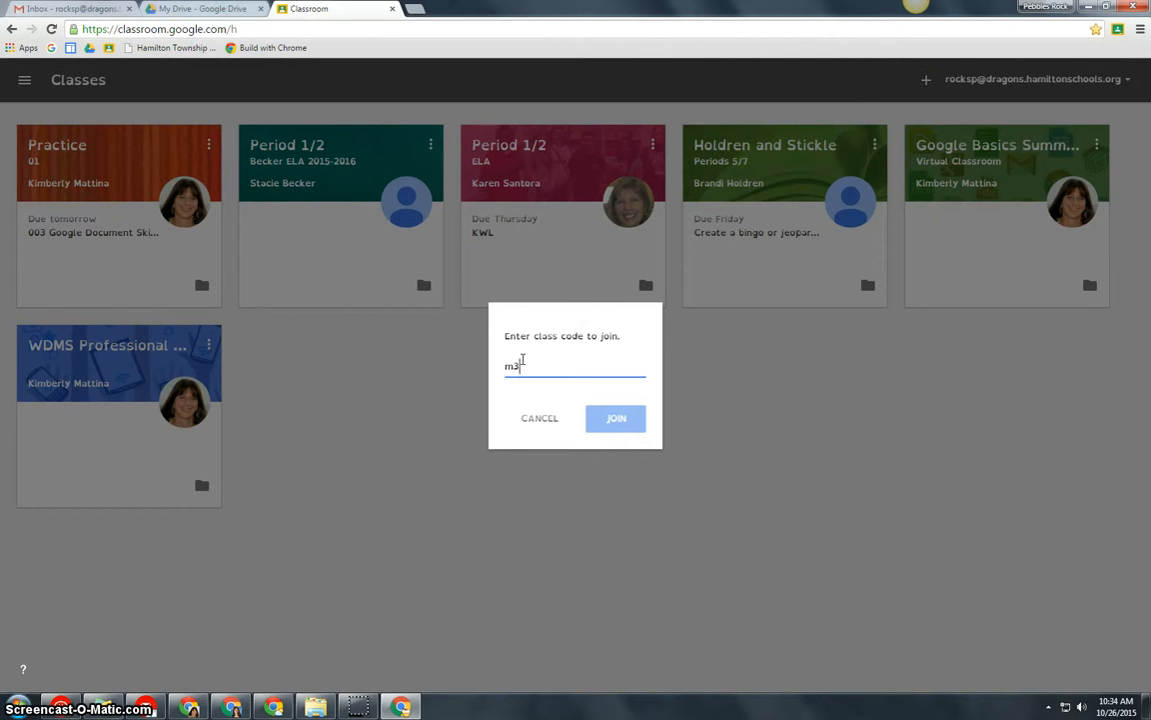
type("studz")
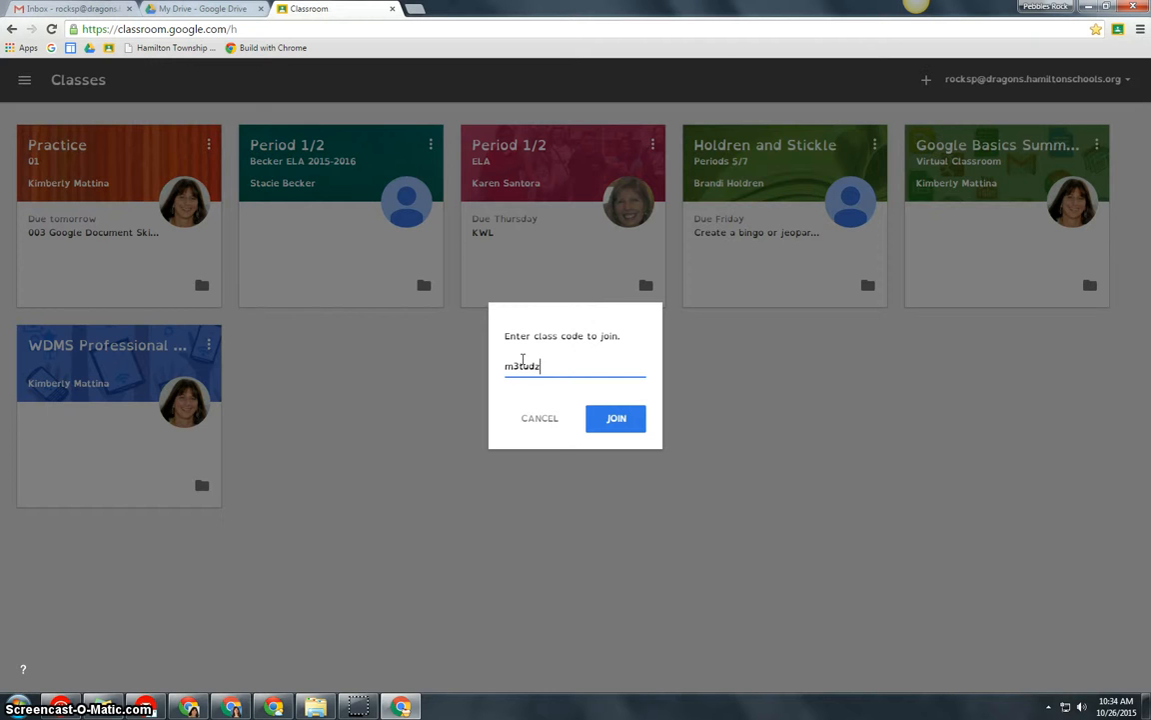
type("9")
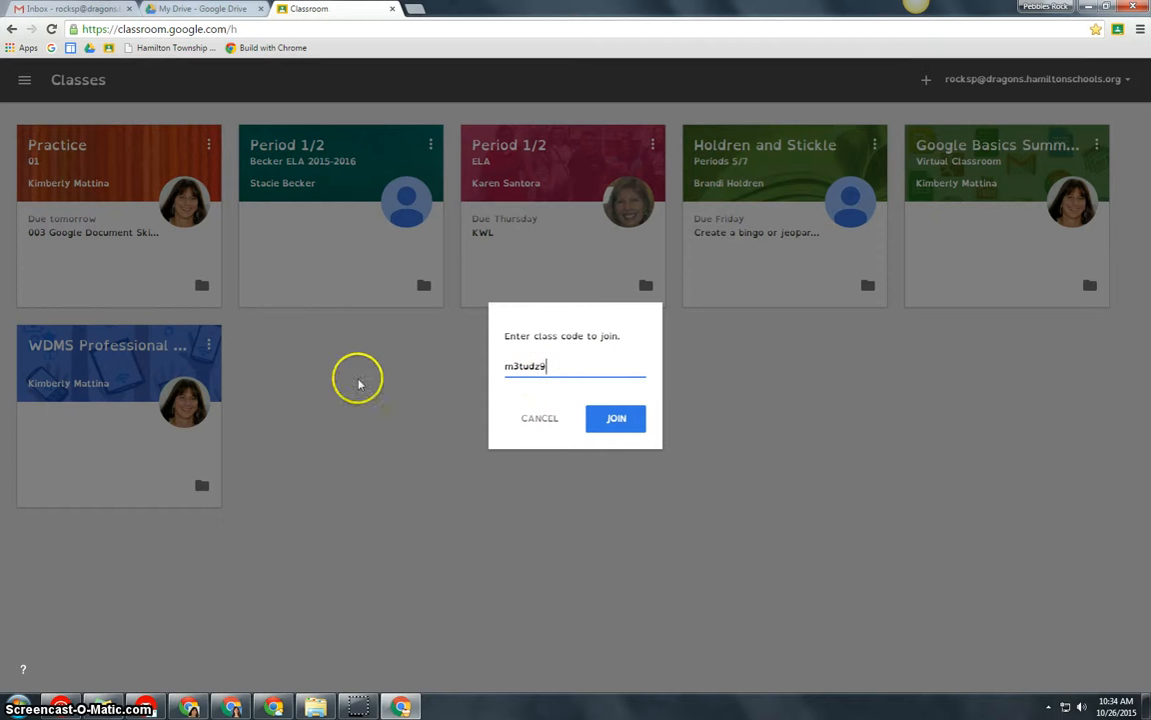
mouse_move(469, 452)
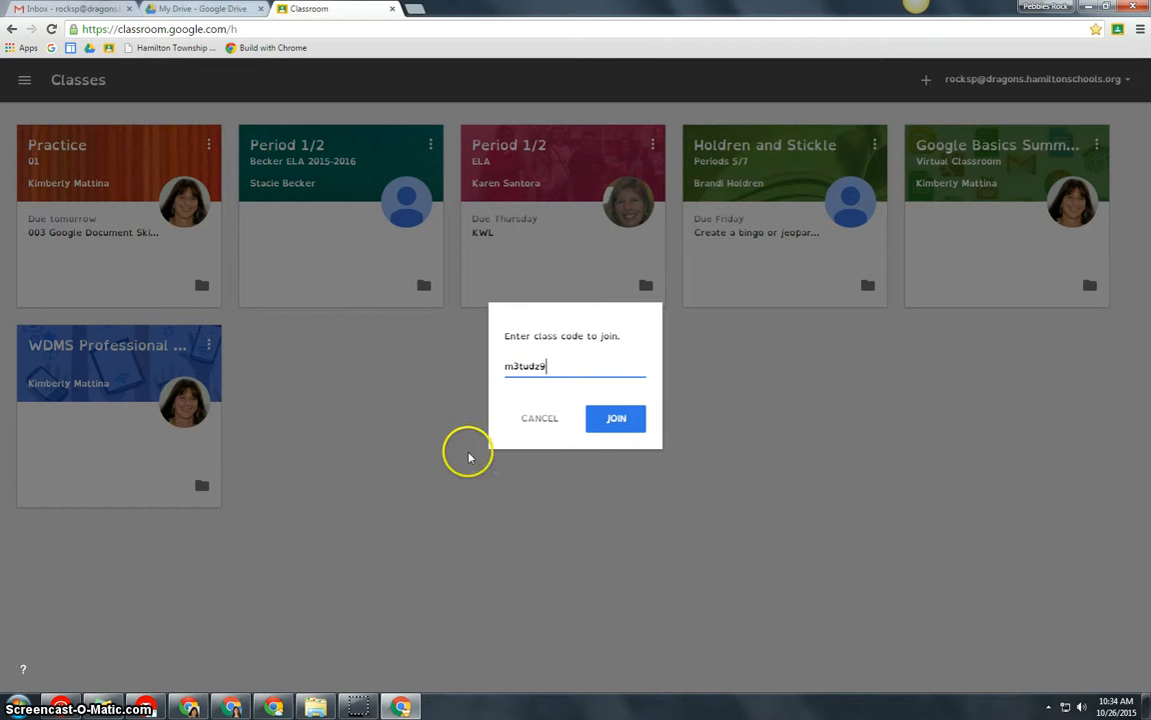
mouse_move(517, 398)
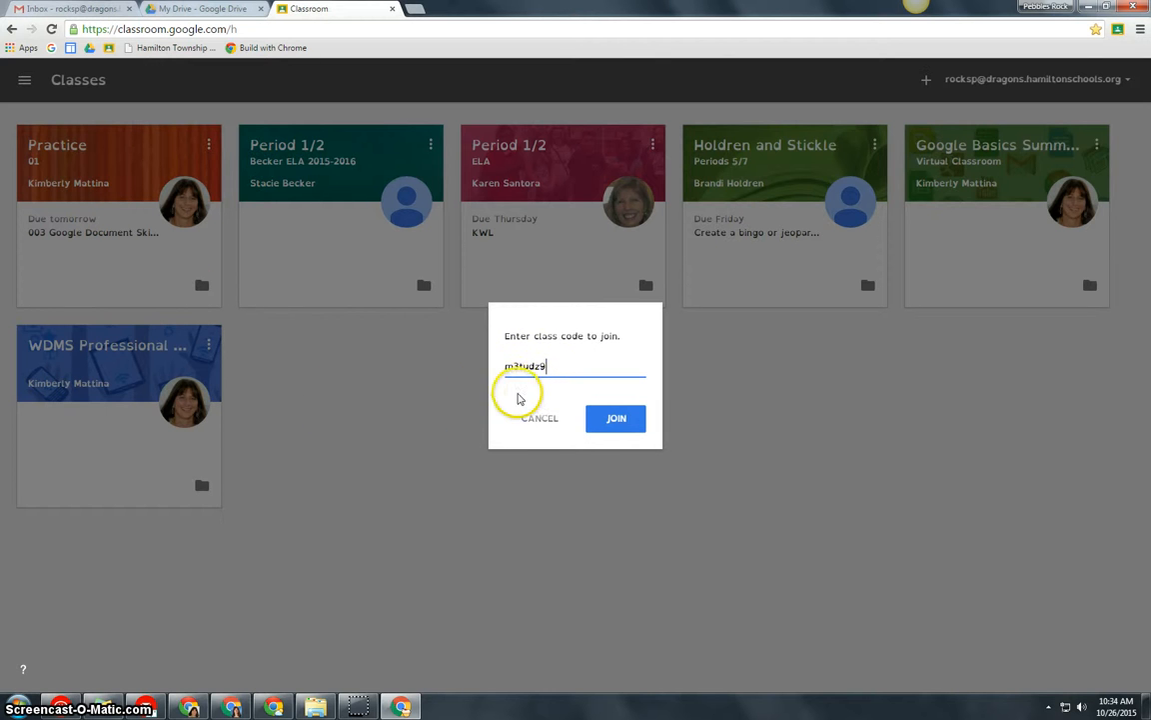
mouse_move(440, 374)
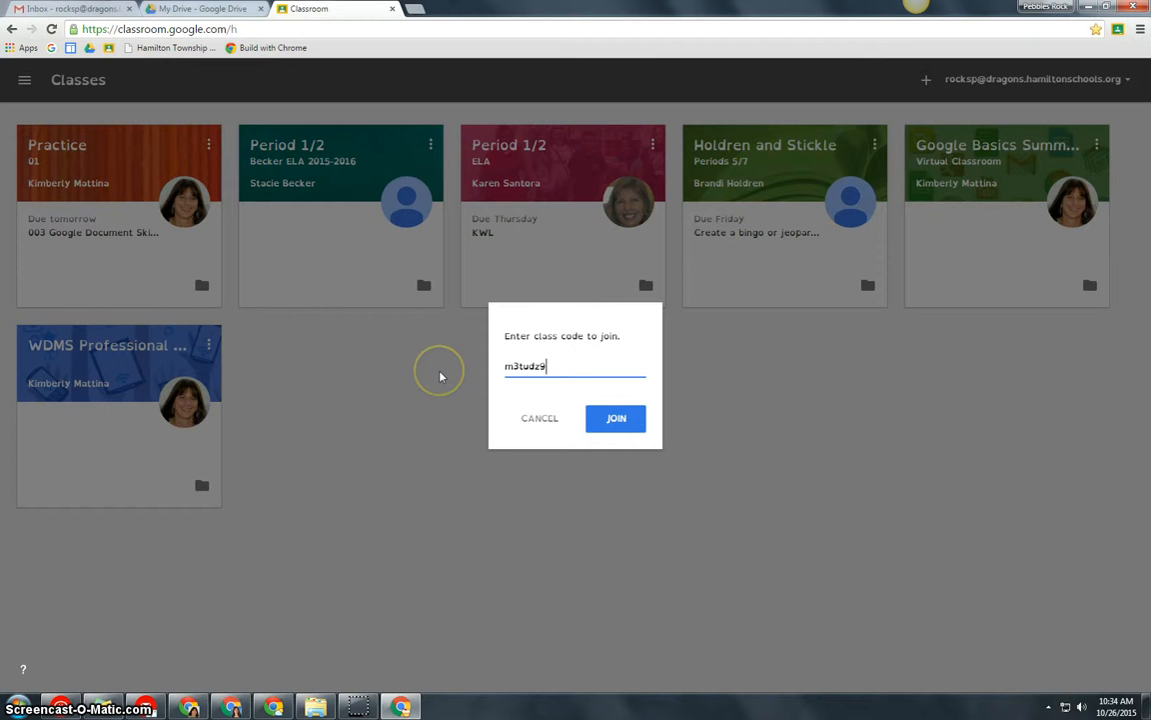
mouse_move(531, 481)
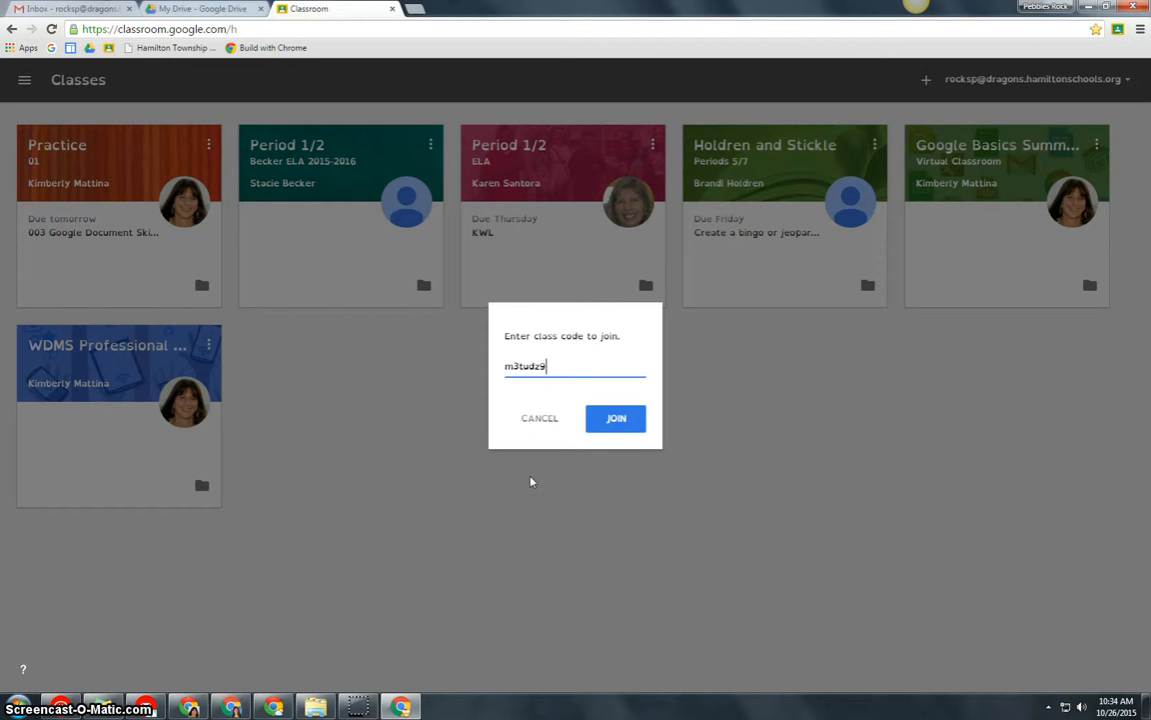